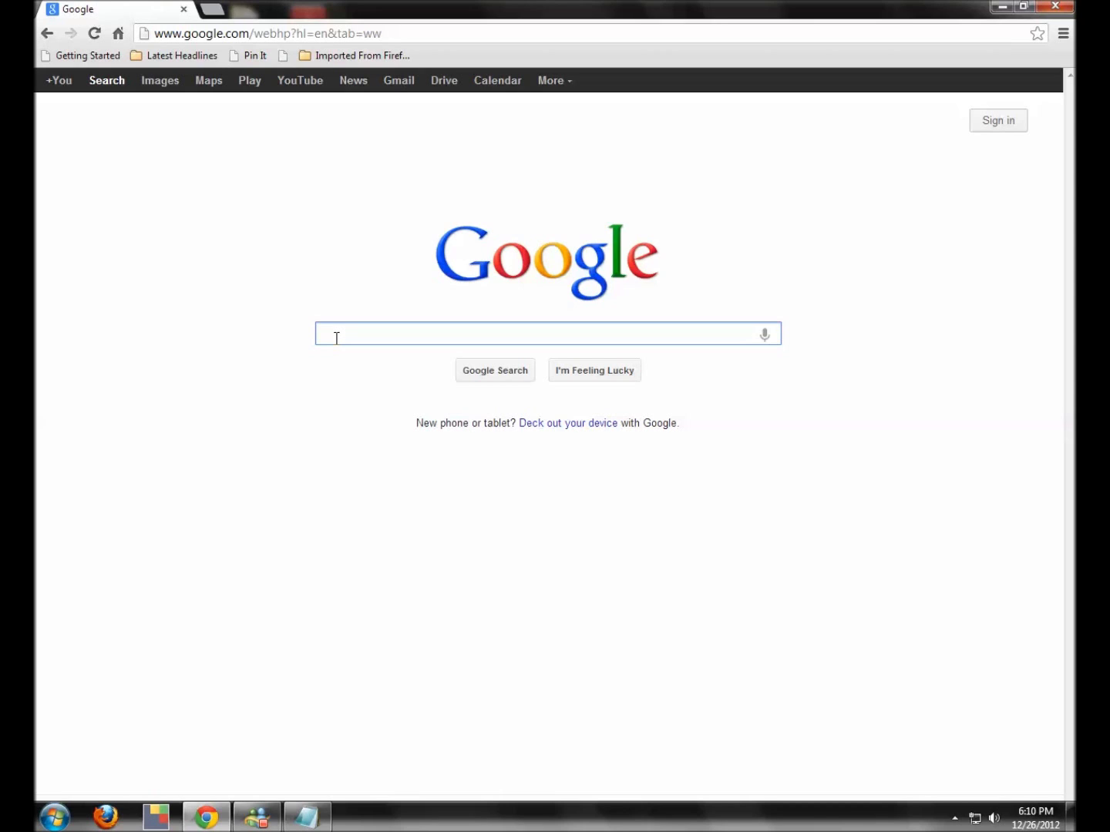
Search Google for 'roofing company' and select the whole query text.
text(roofing company)
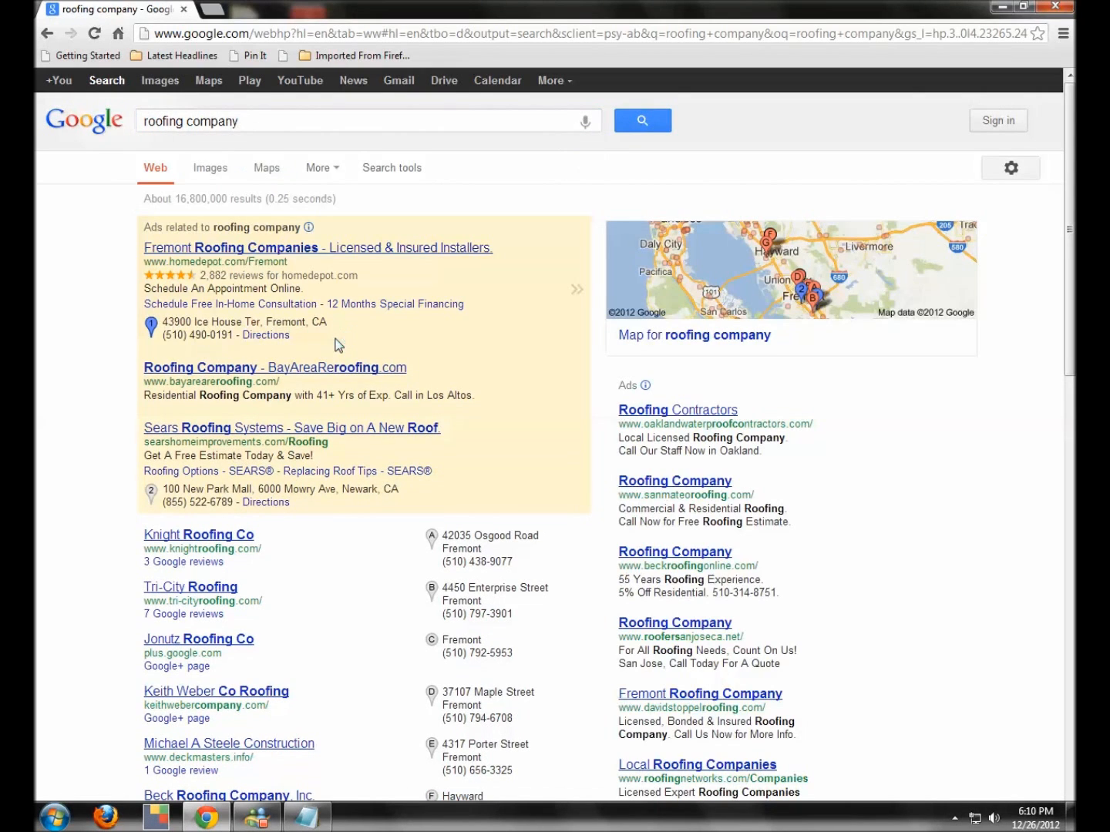
triple_click(369, 121)
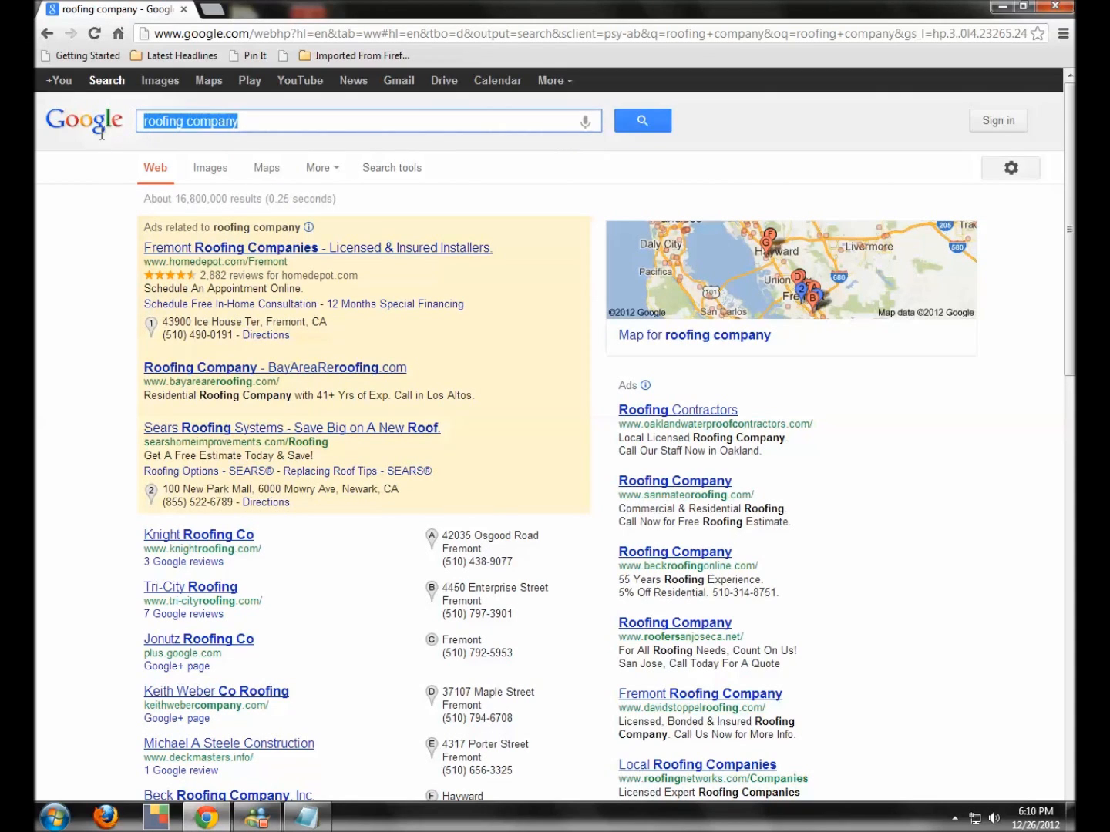
mouse_move(143, 335)
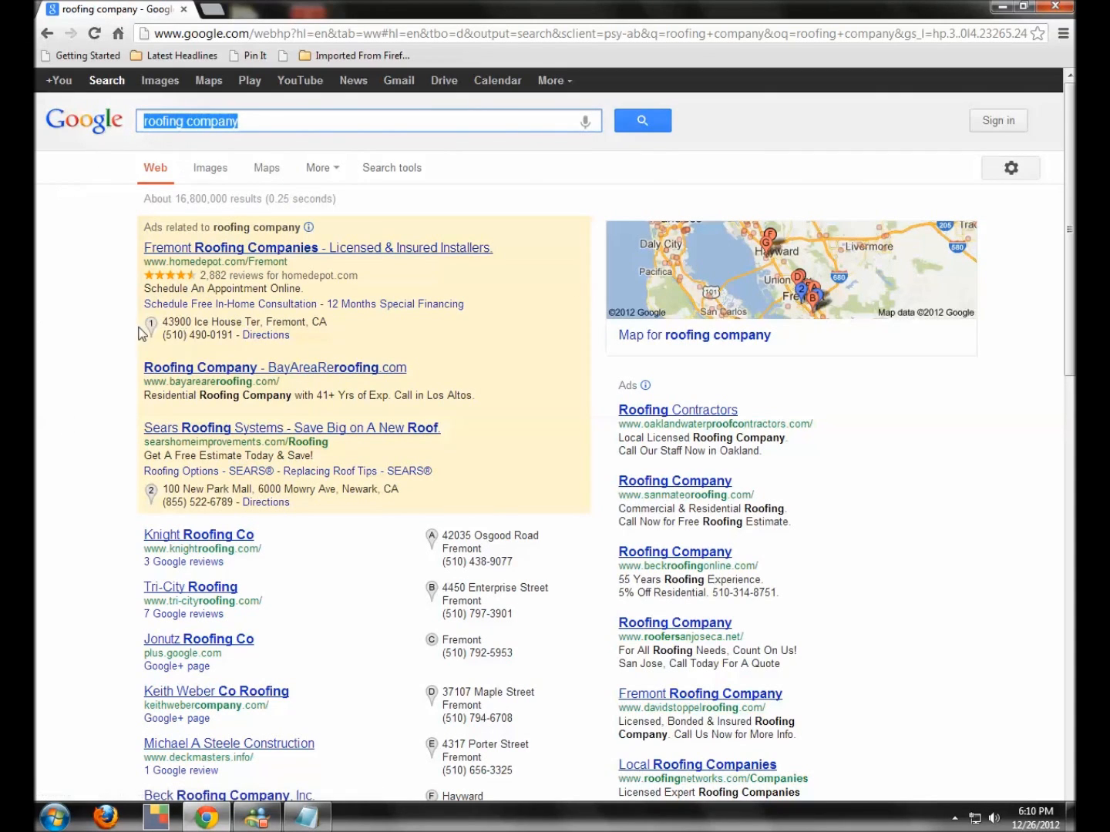
mouse_move(392, 168)
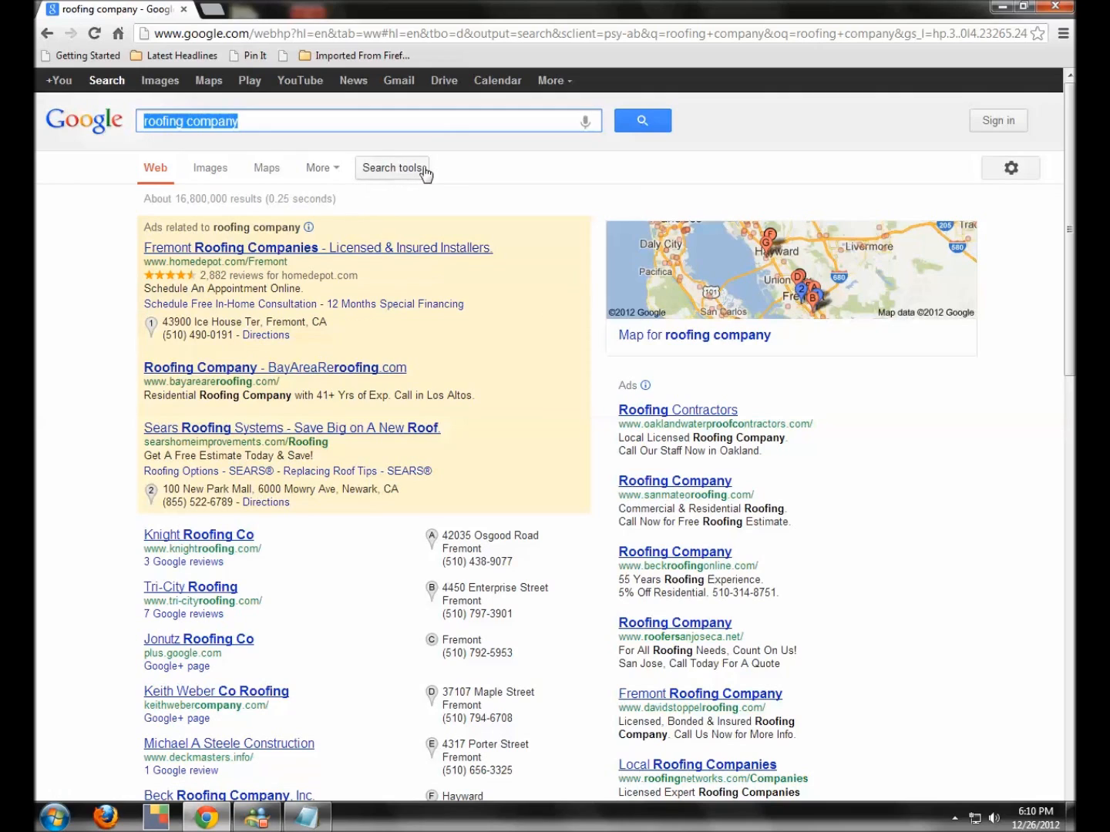
click(391, 167)
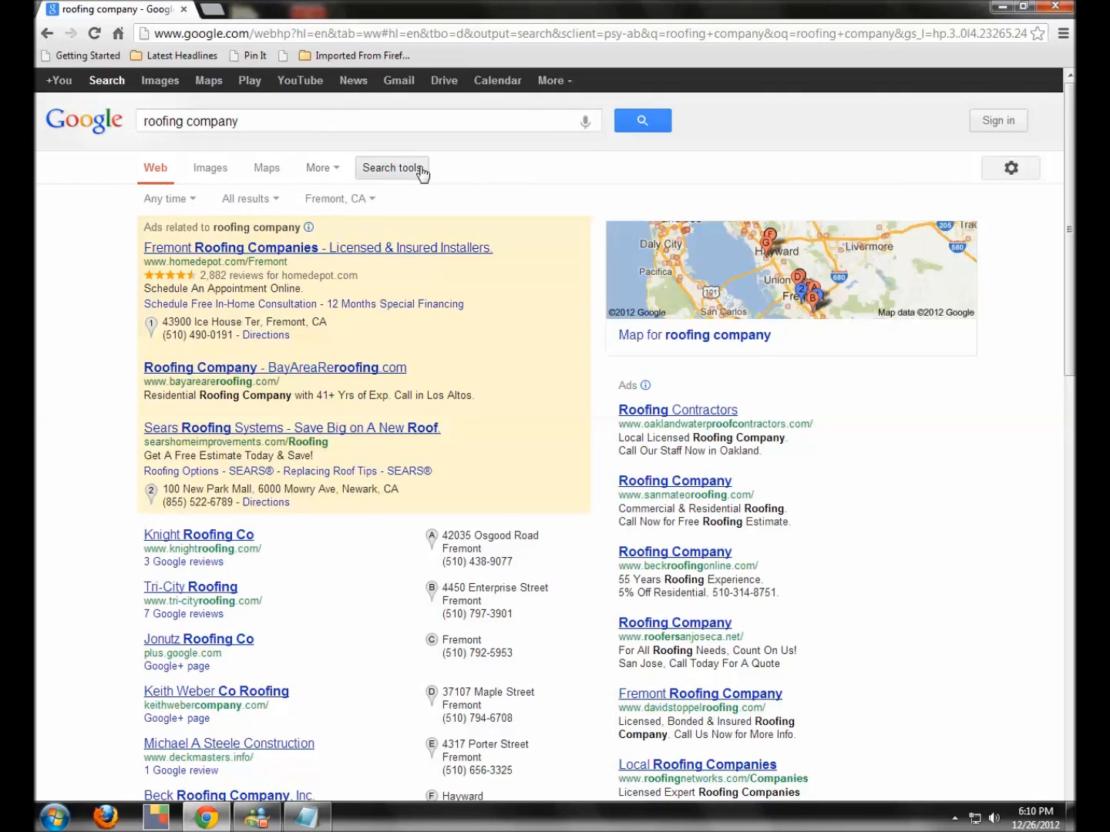
mouse_move(303, 203)
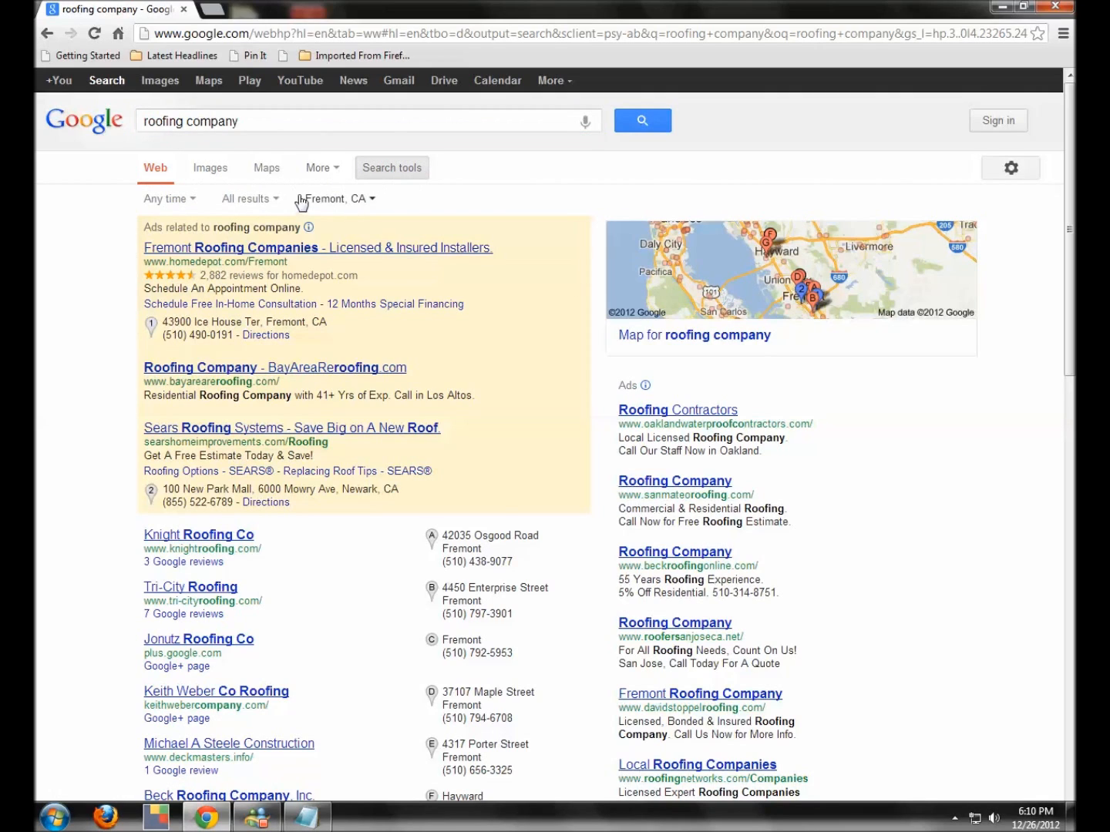
click(249, 198)
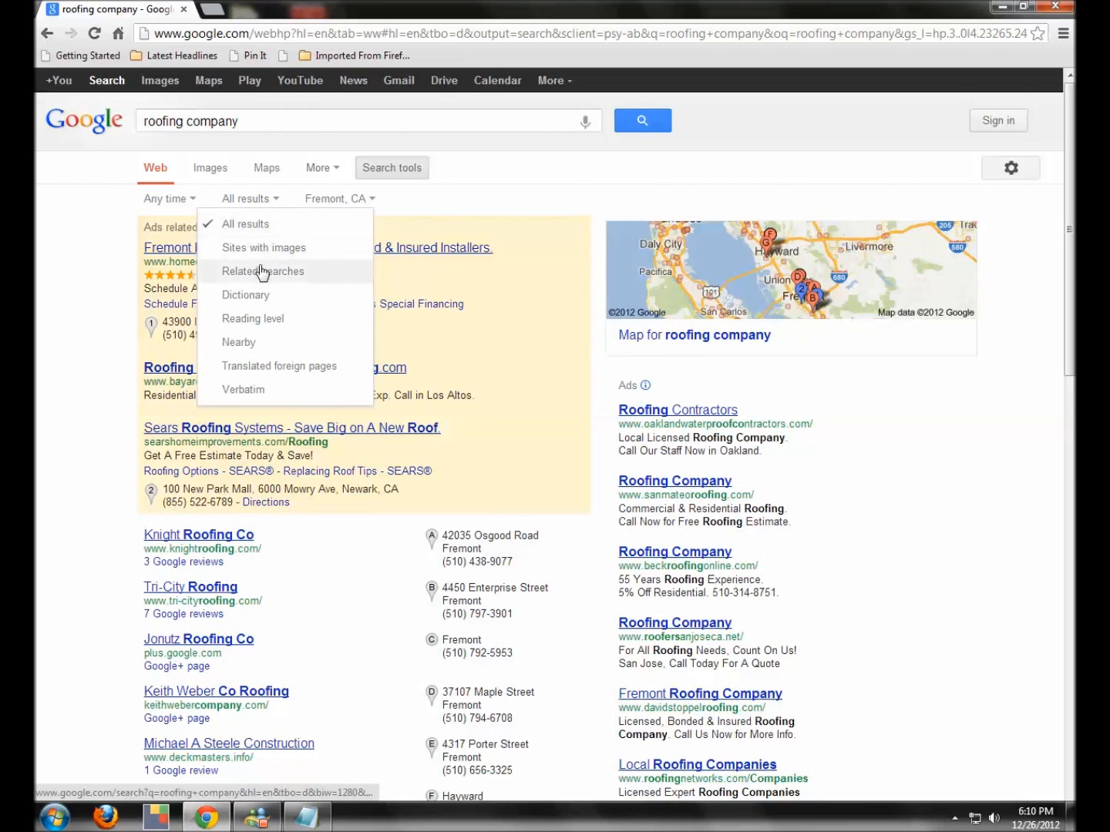
click(264, 271)
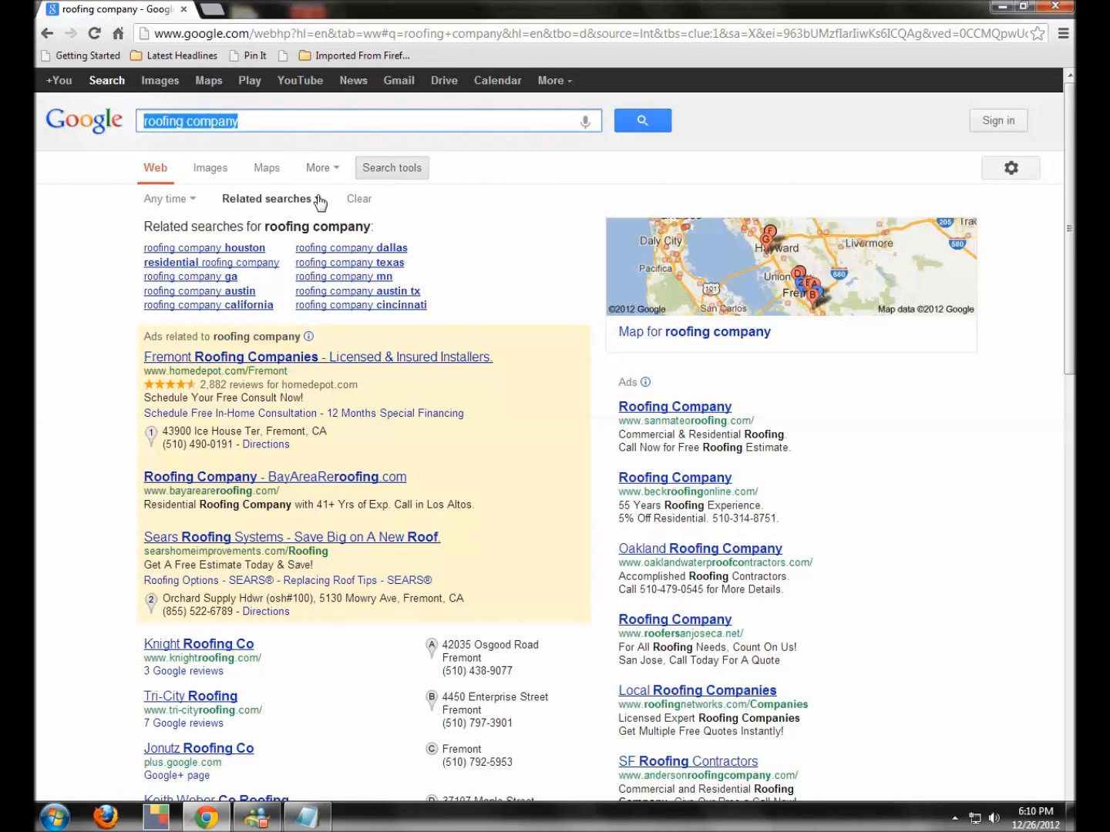
mouse_move(449, 319)
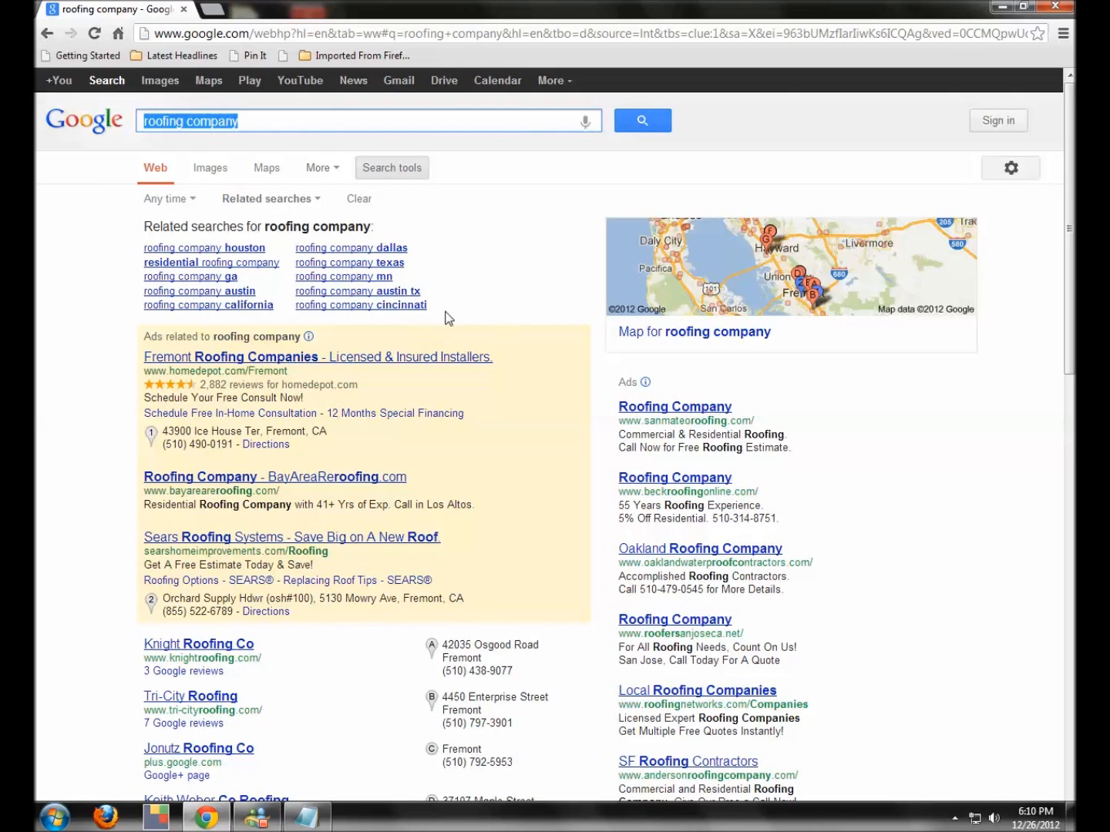
mouse_move(434, 310)
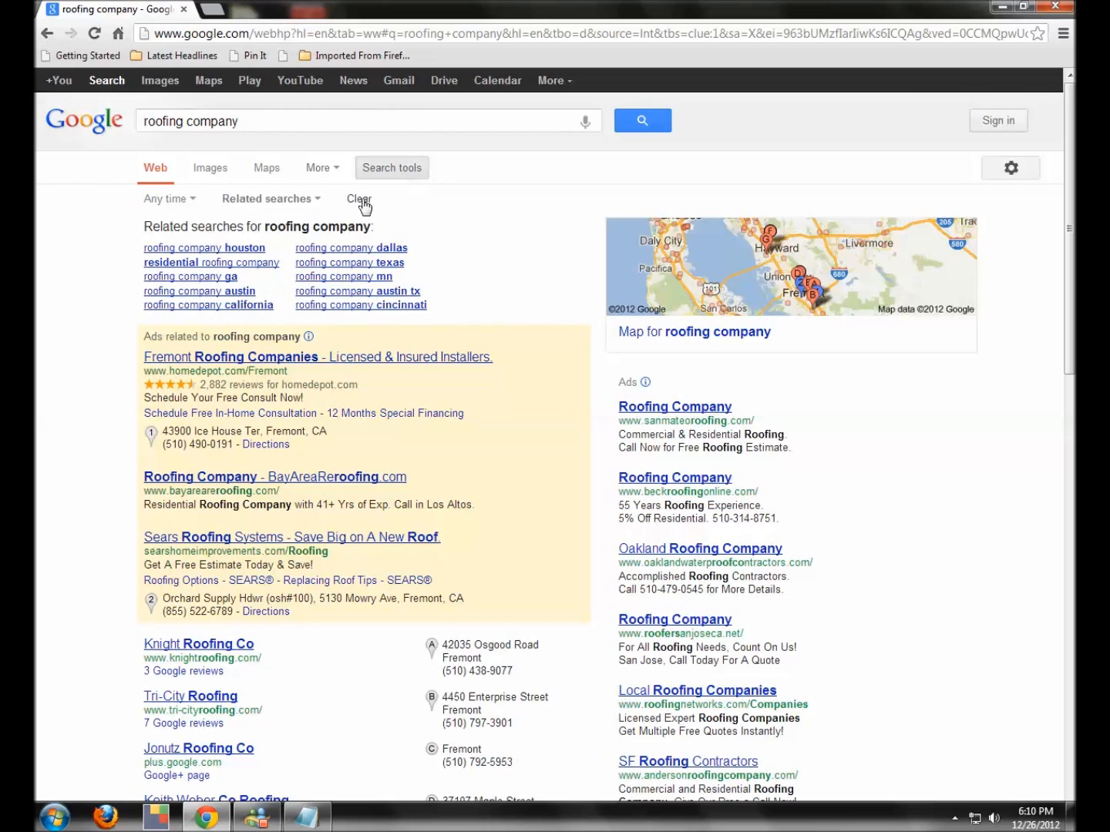
click(358, 199)
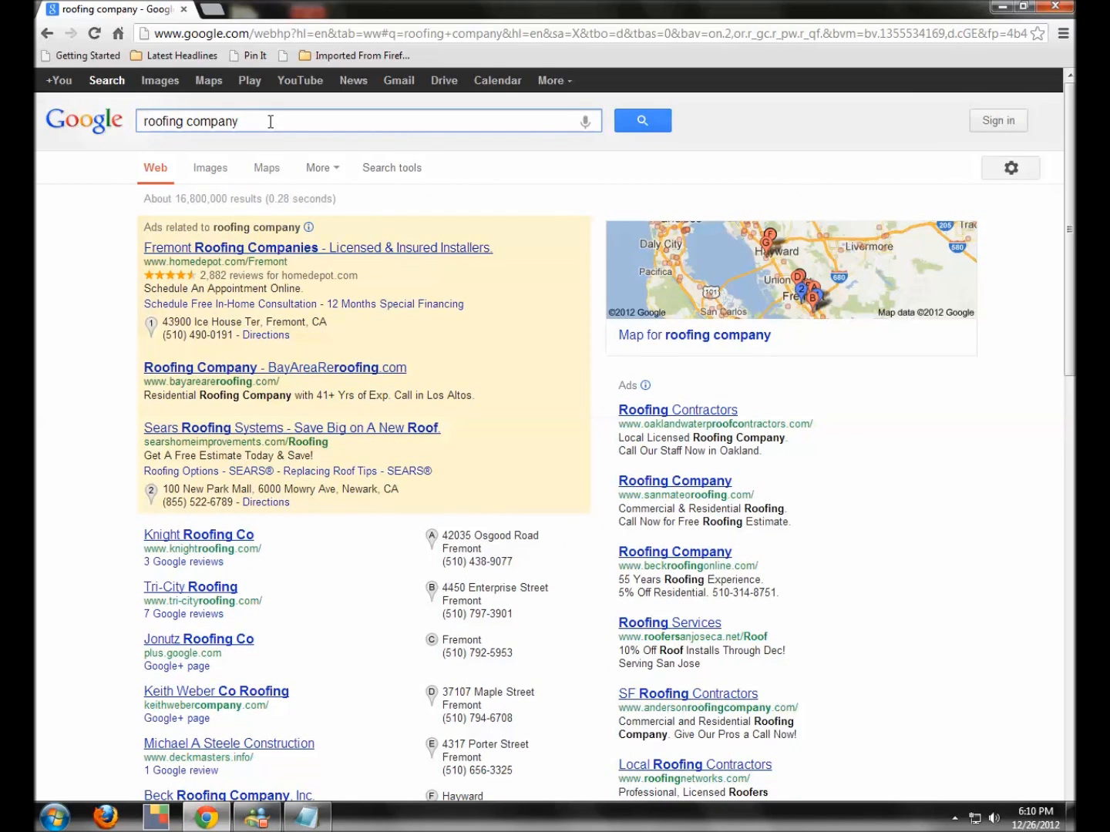
mouse_move(297, 230)
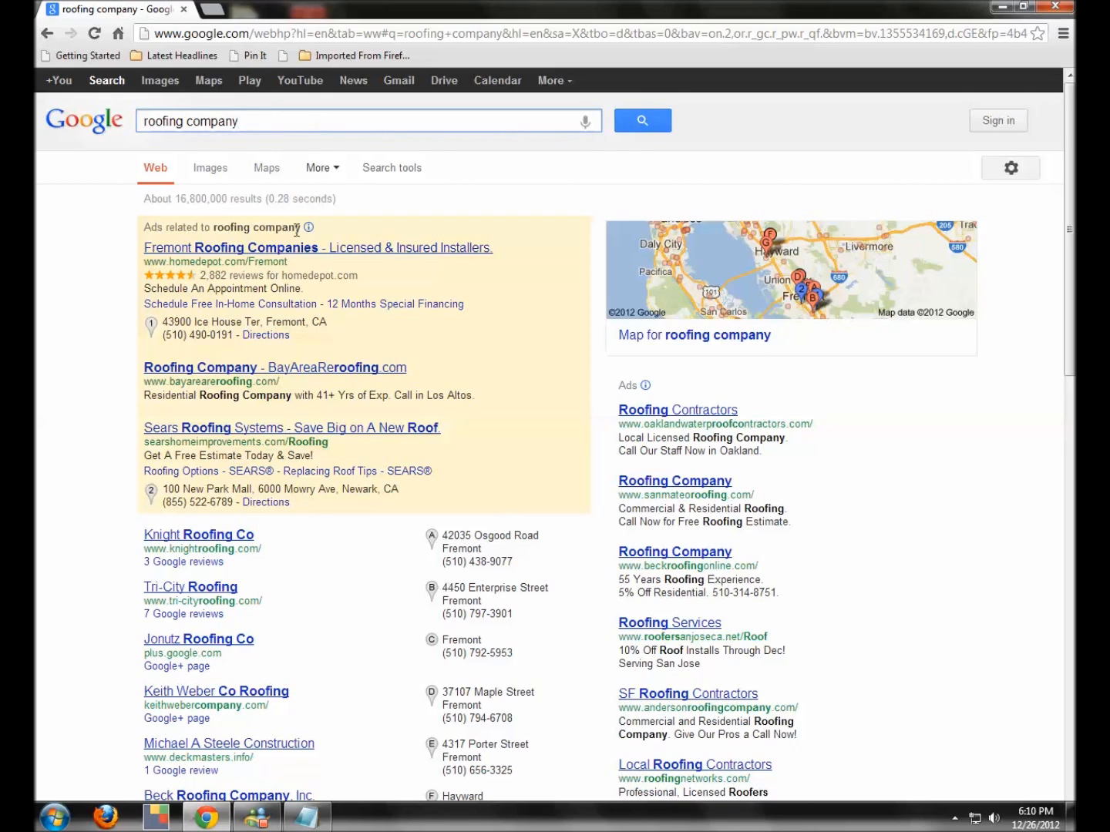
mouse_move(291, 225)
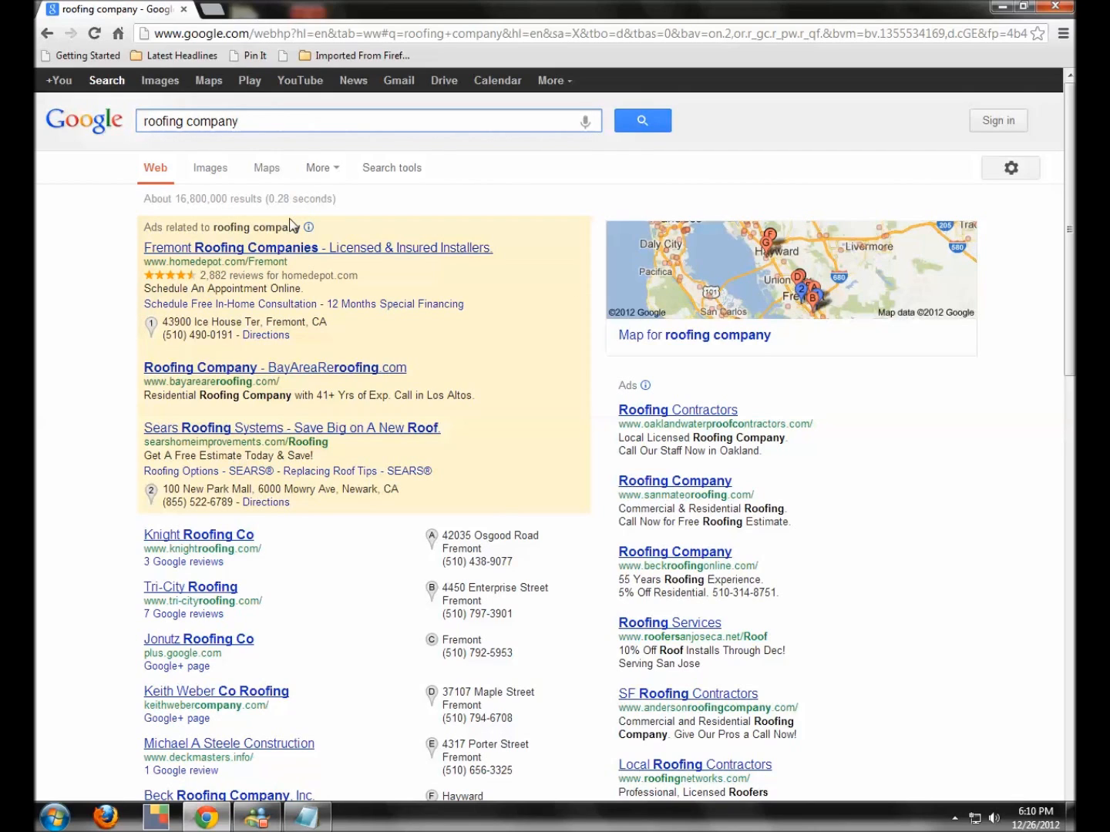
mouse_move(293, 226)
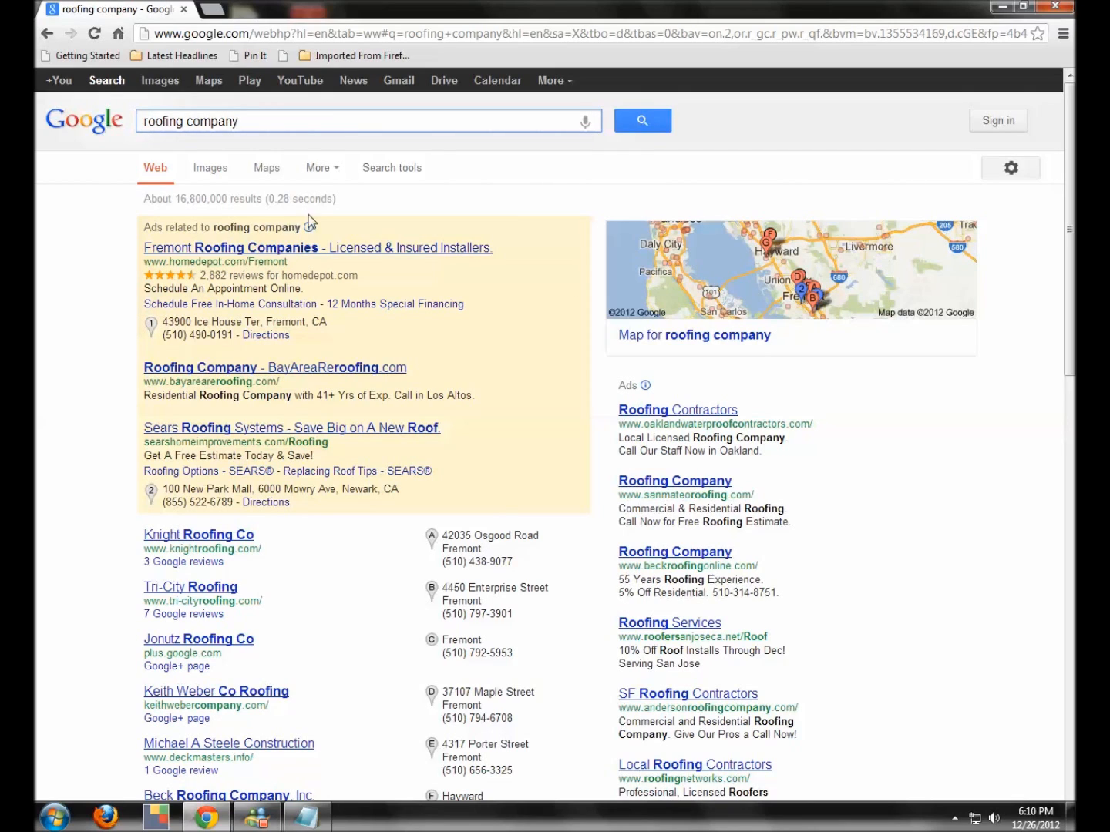
Set the search tools location to New York, NY and review the results.
click(392, 167)
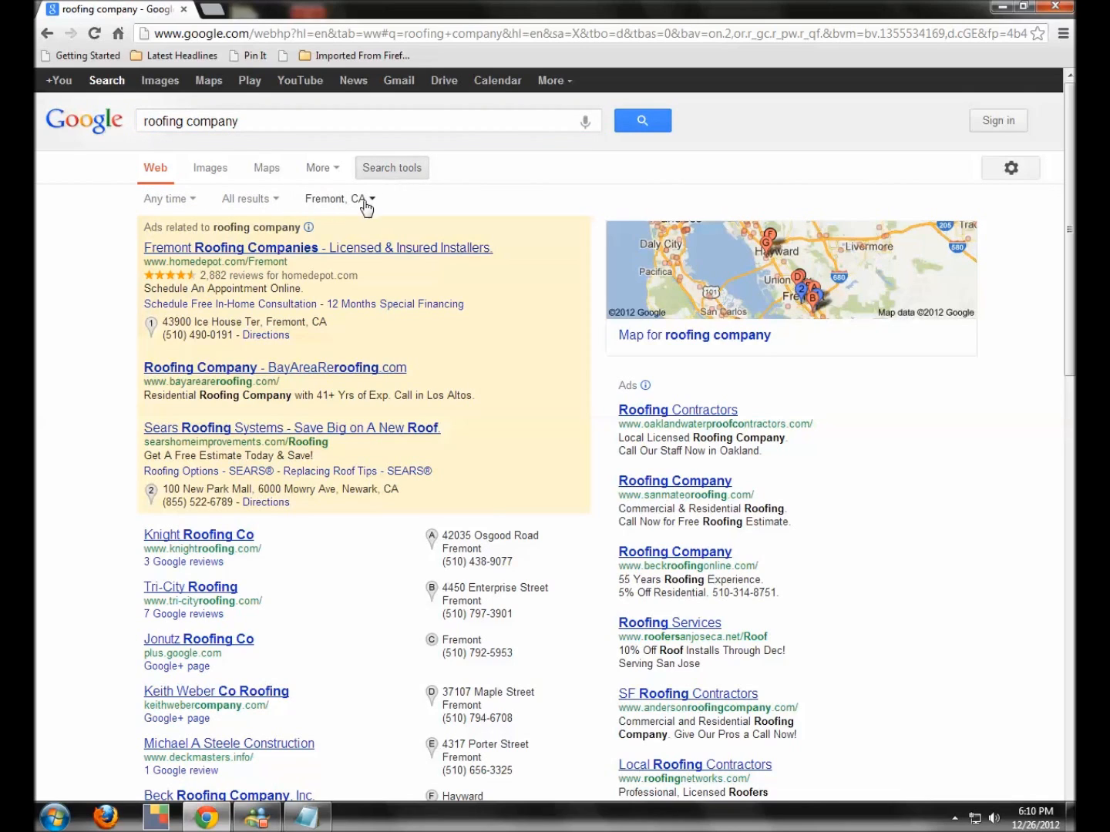
click(337, 198)
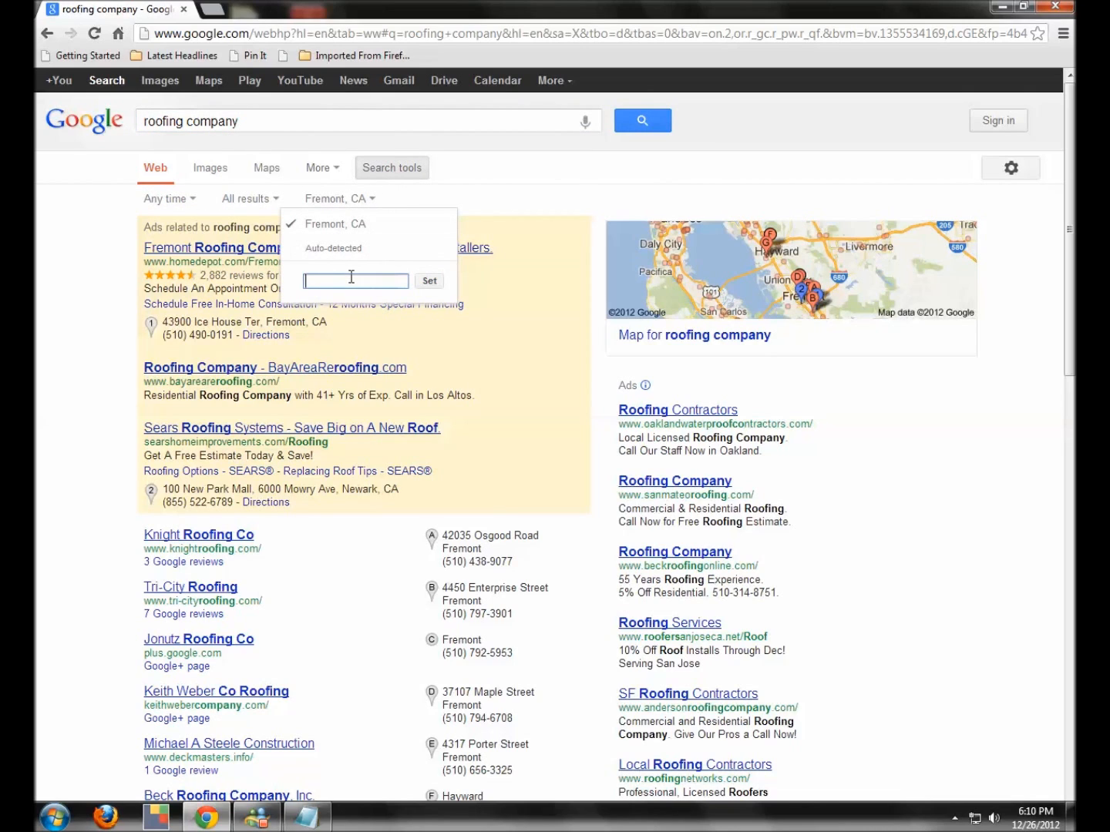
text(New YOrk)
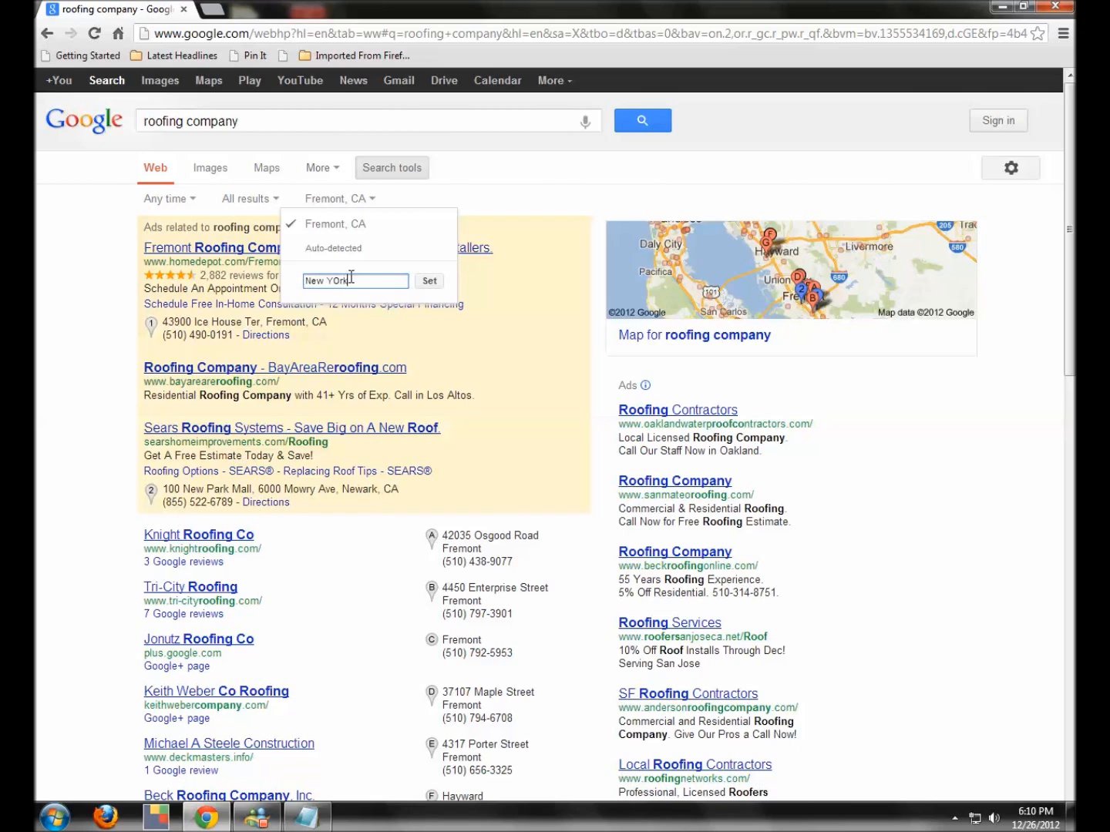
text(, NY)
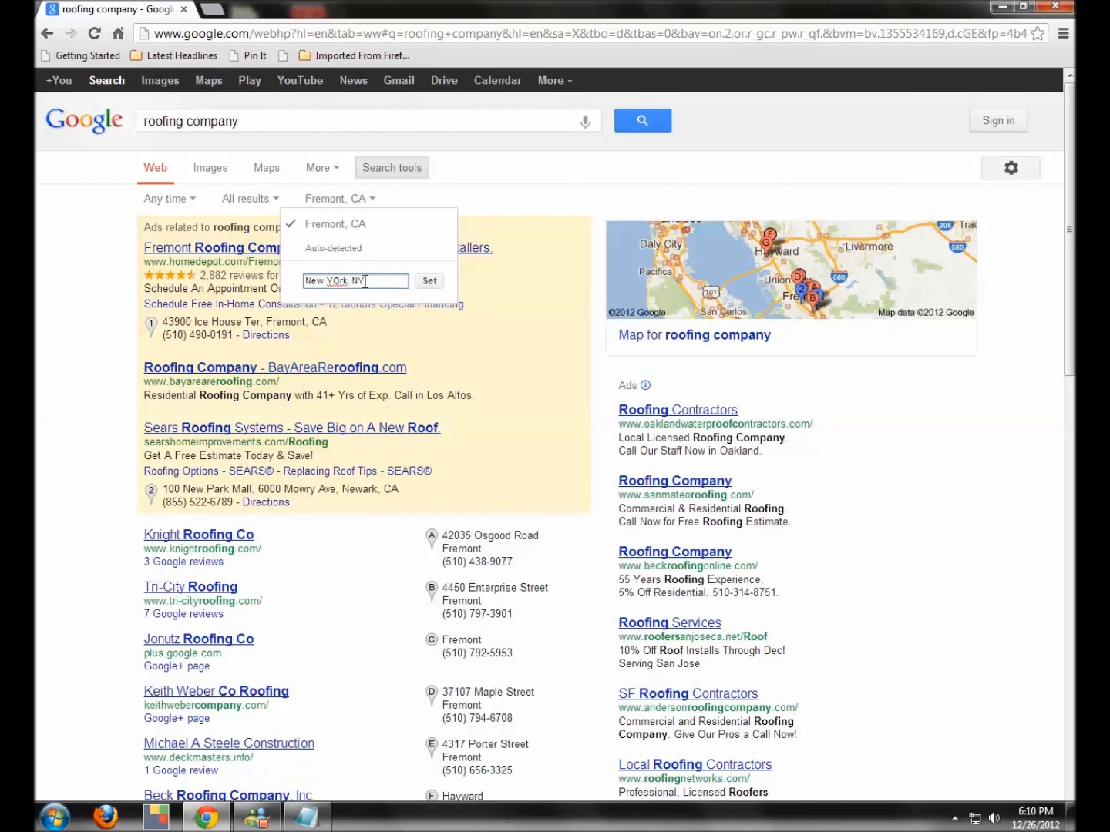
click(428, 281)
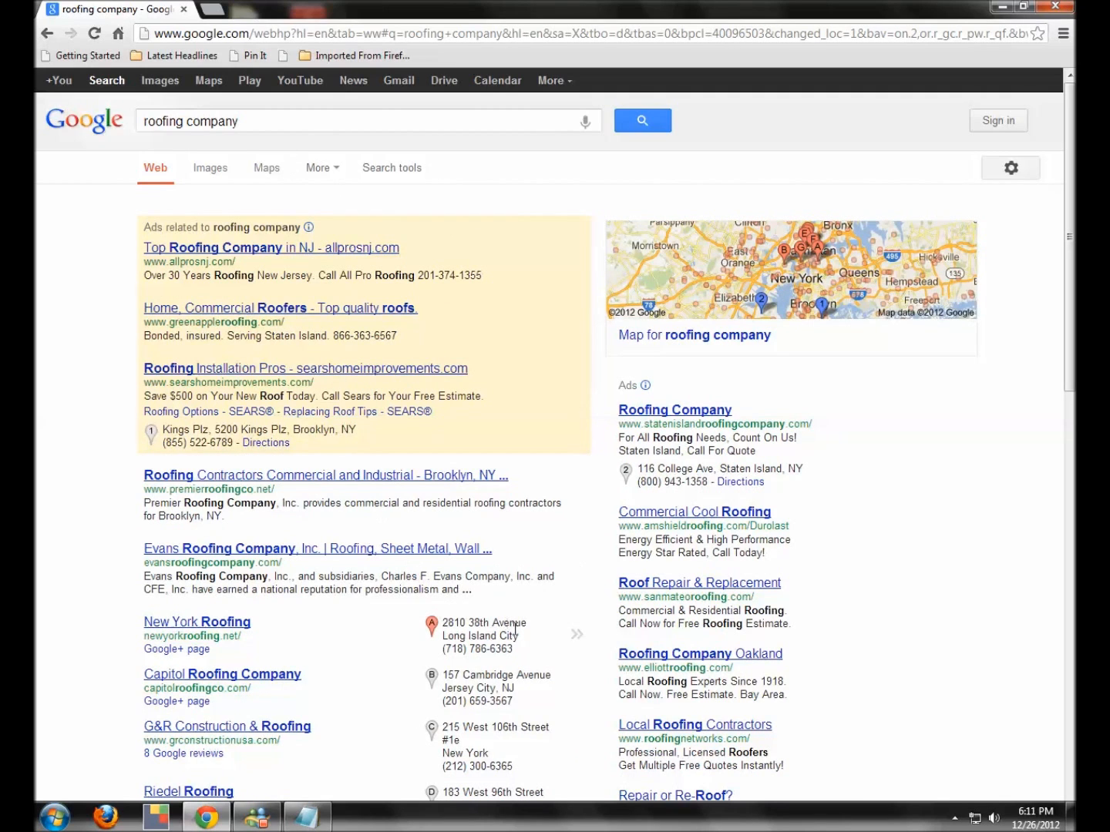
scroll(down, 3)
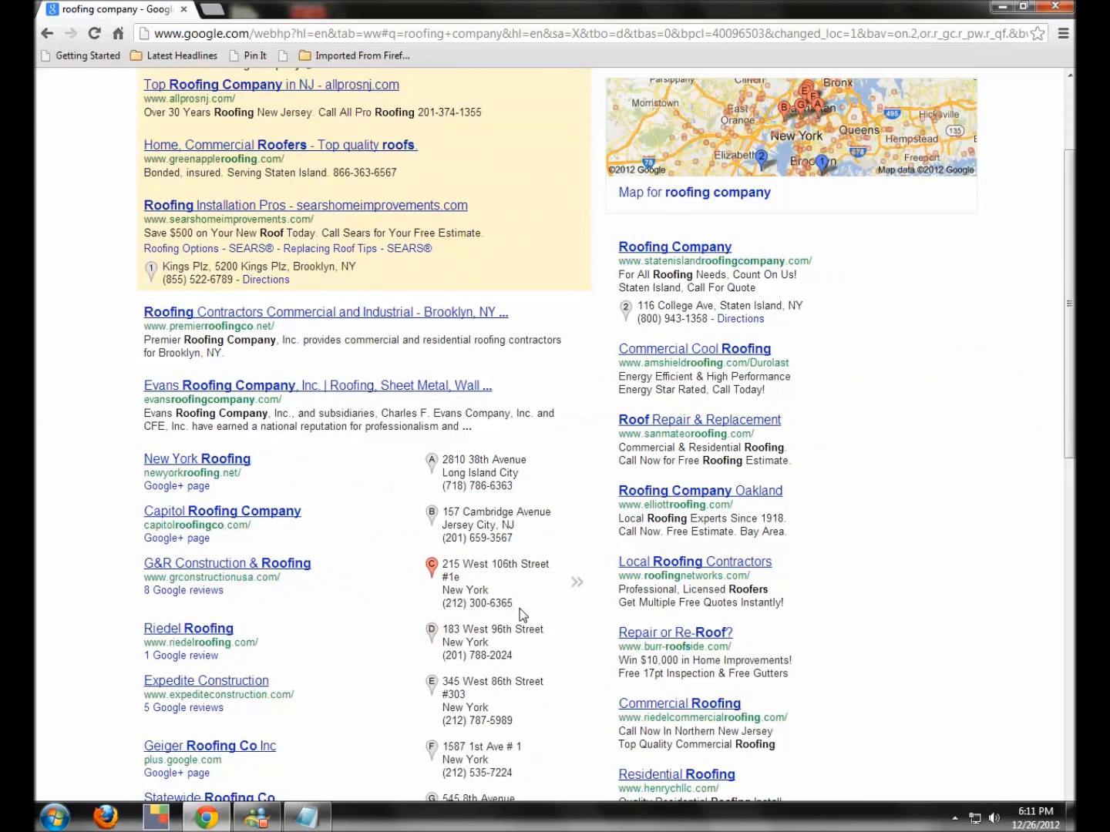
scroll(up, 3)
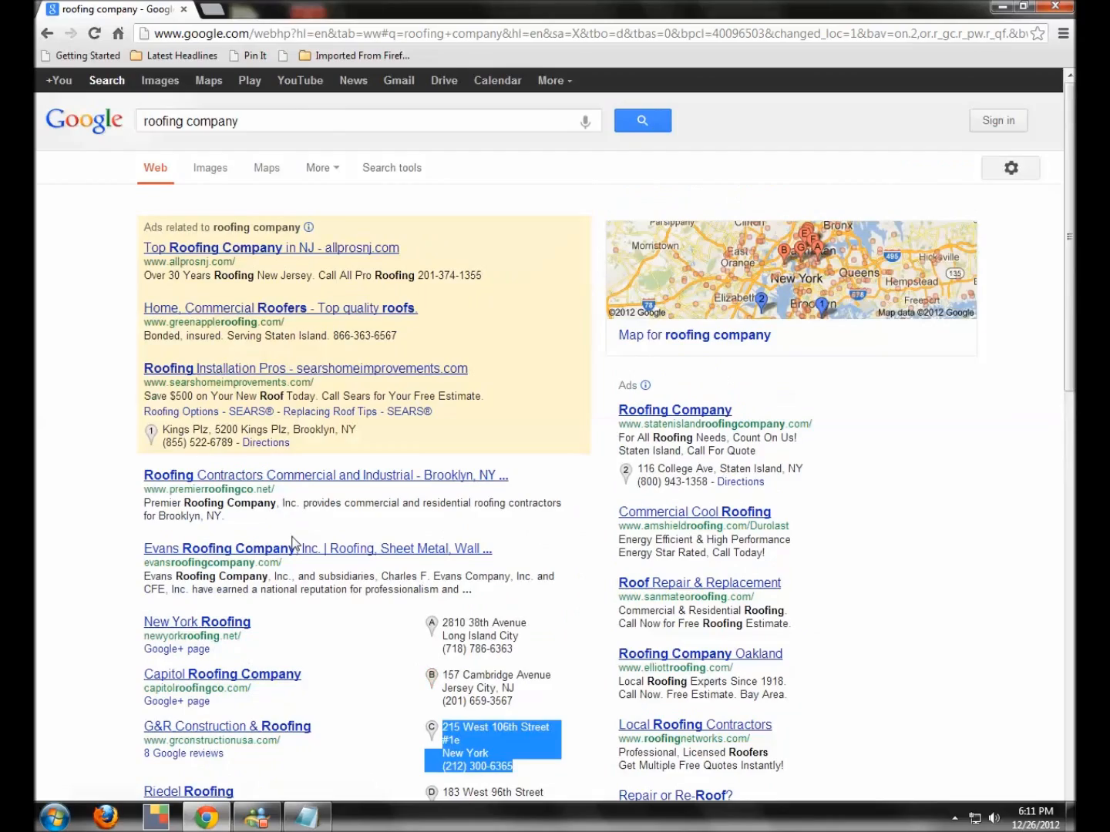
Switch the search location back to Fremont, CA.
click(391, 167)
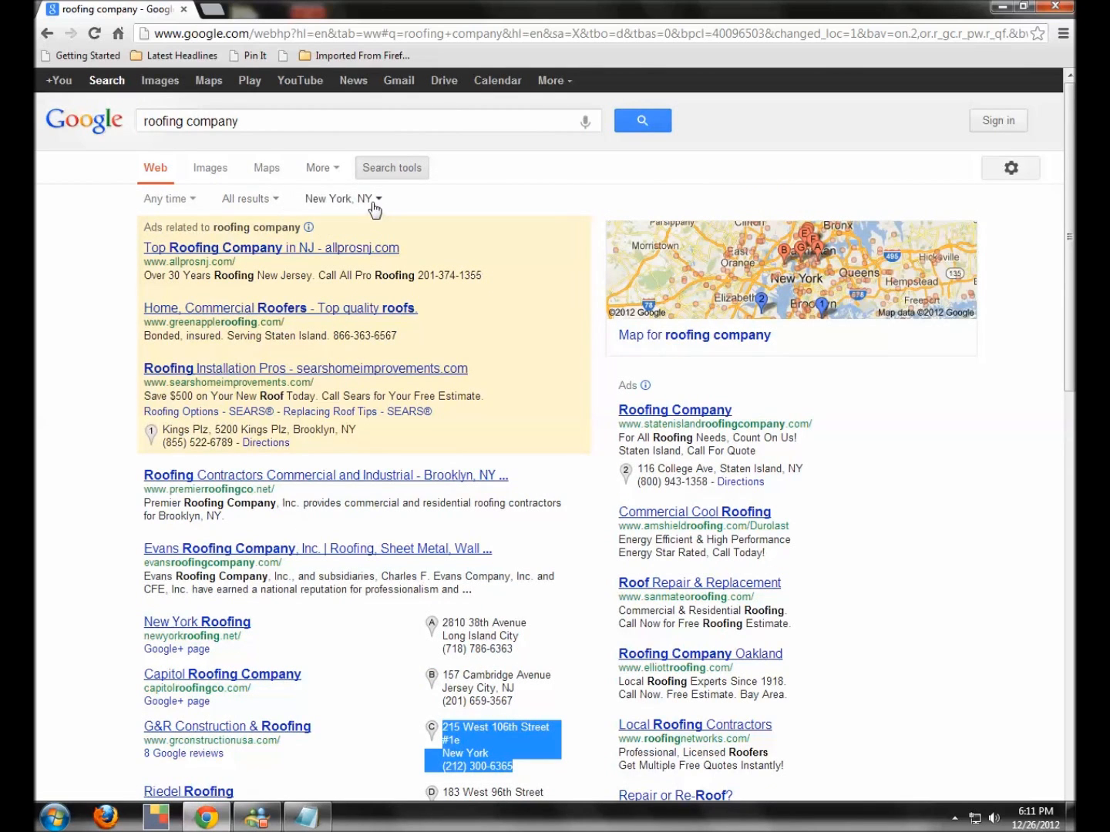
click(343, 198)
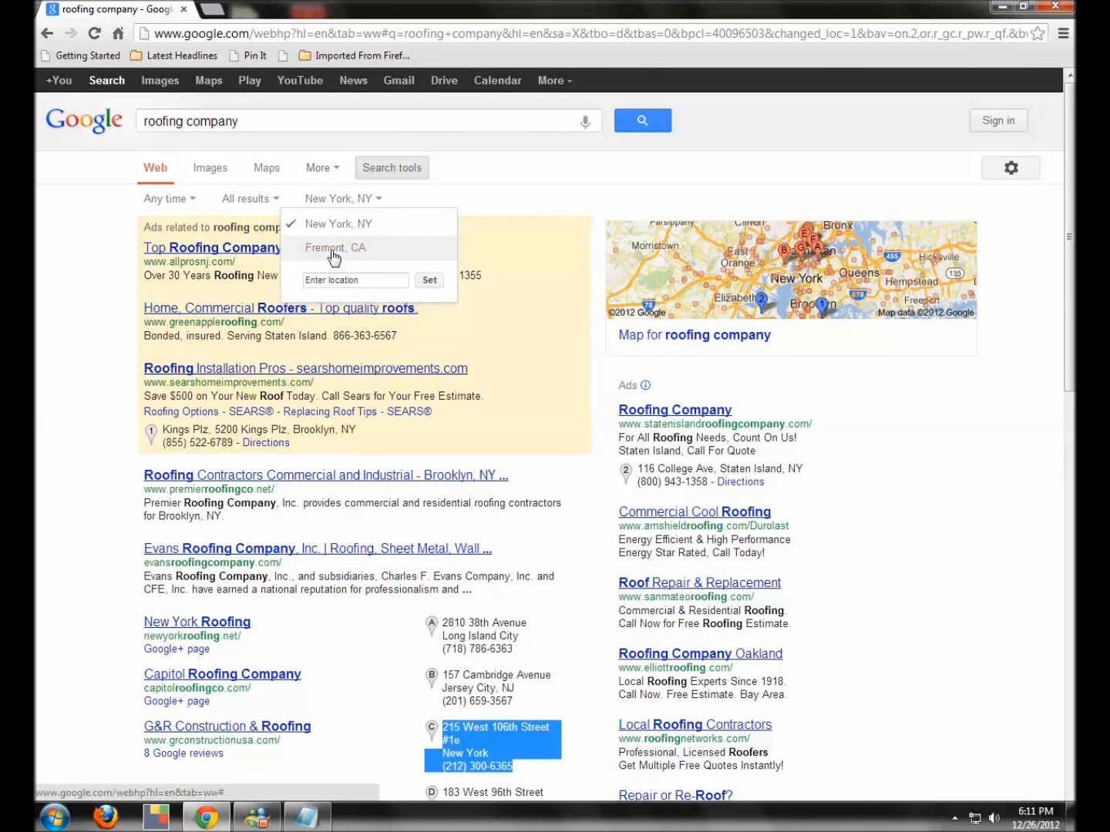
click(335, 247)
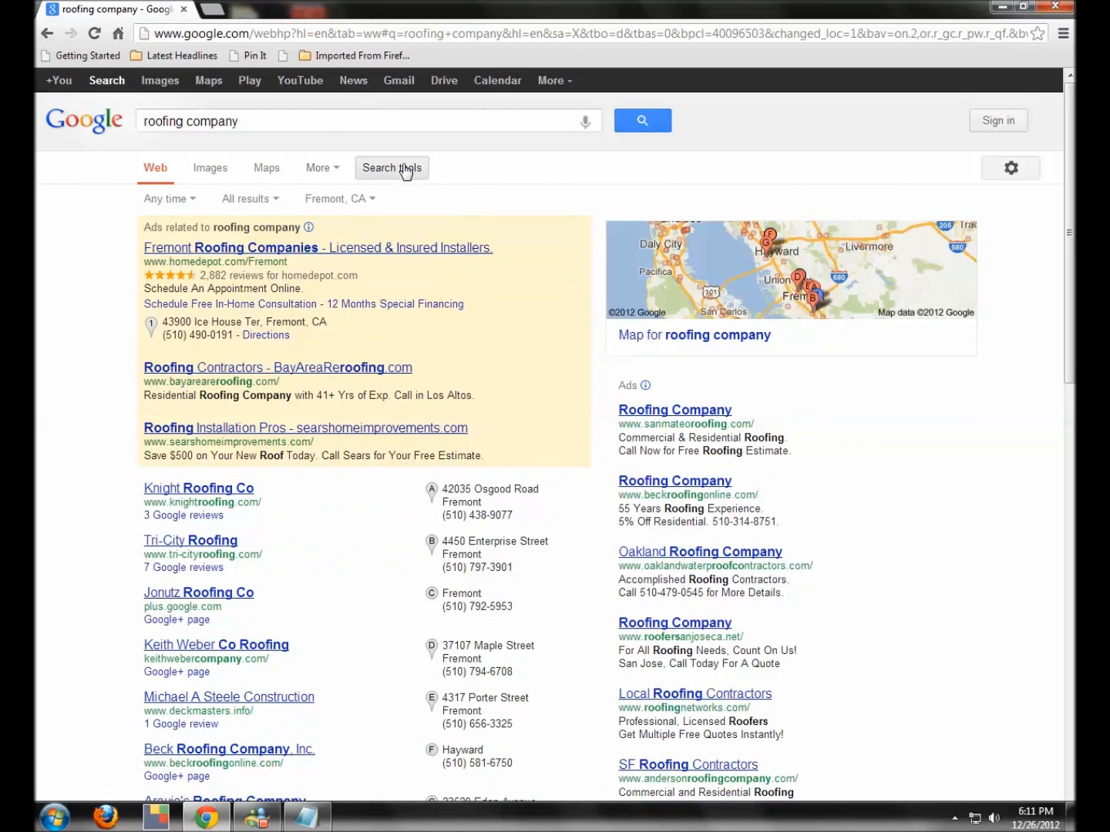
click(248, 198)
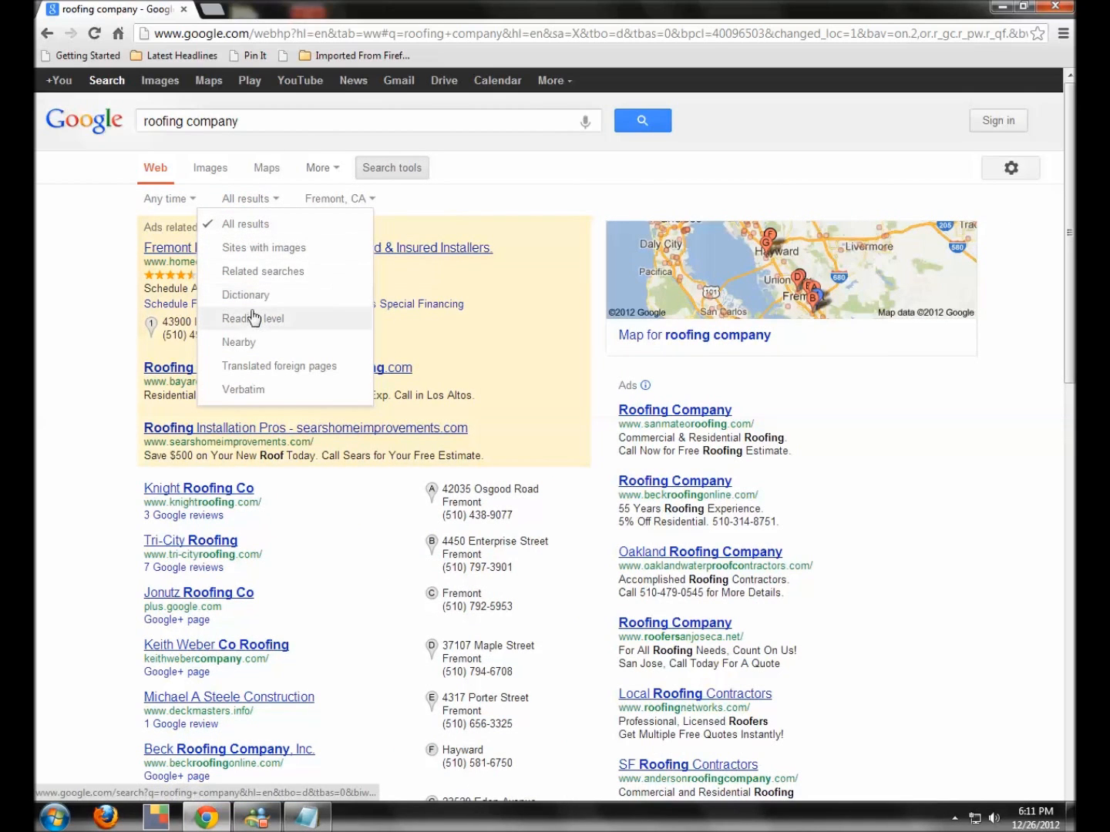
click(263, 272)
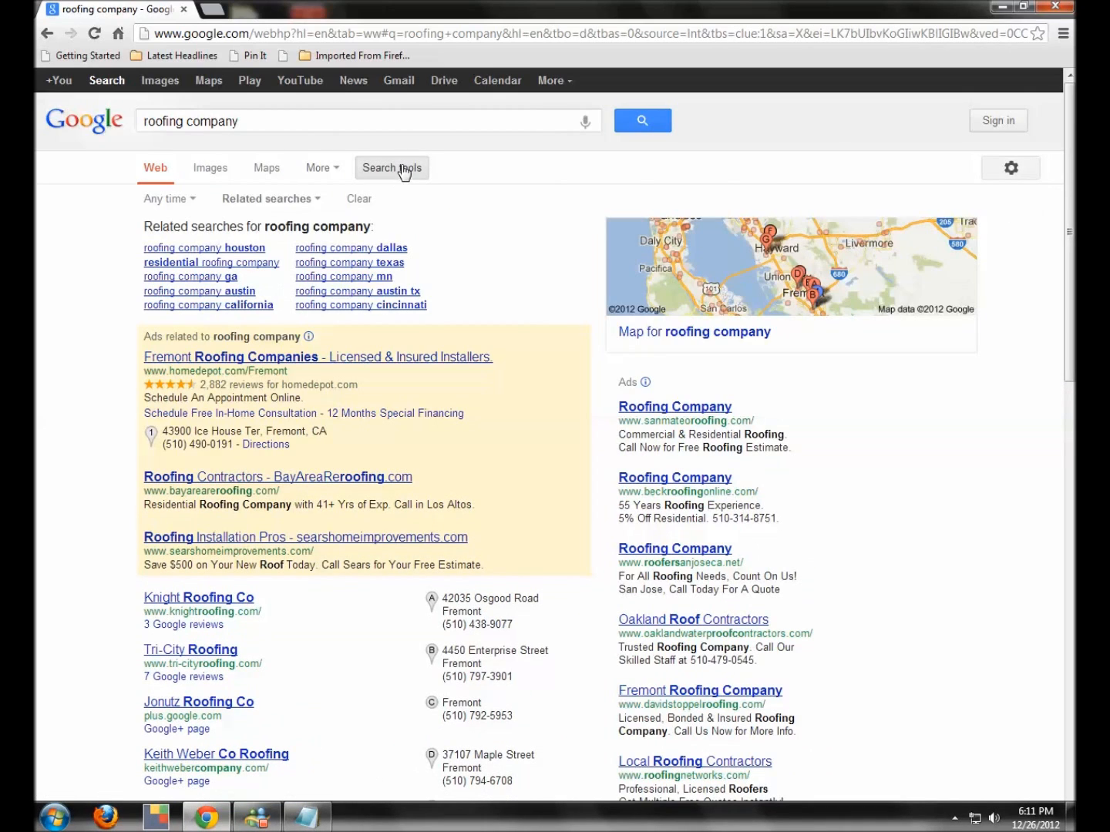
mouse_move(372, 203)
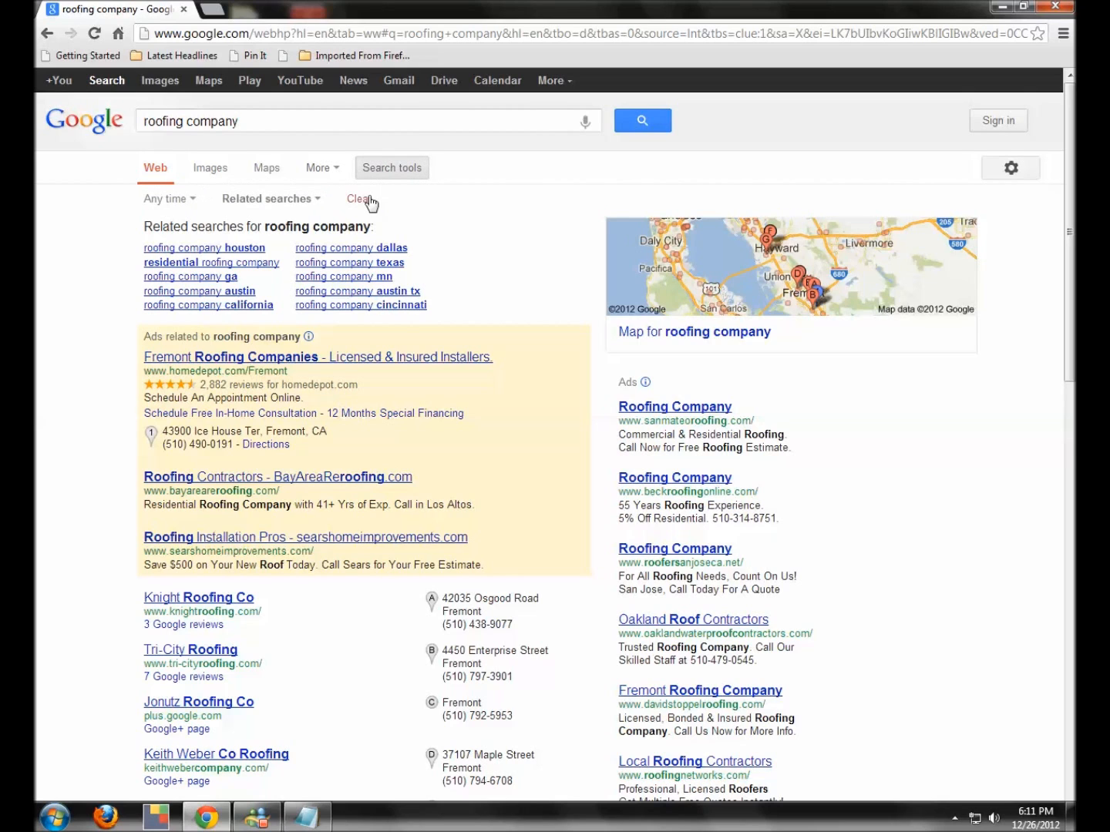
click(361, 198)
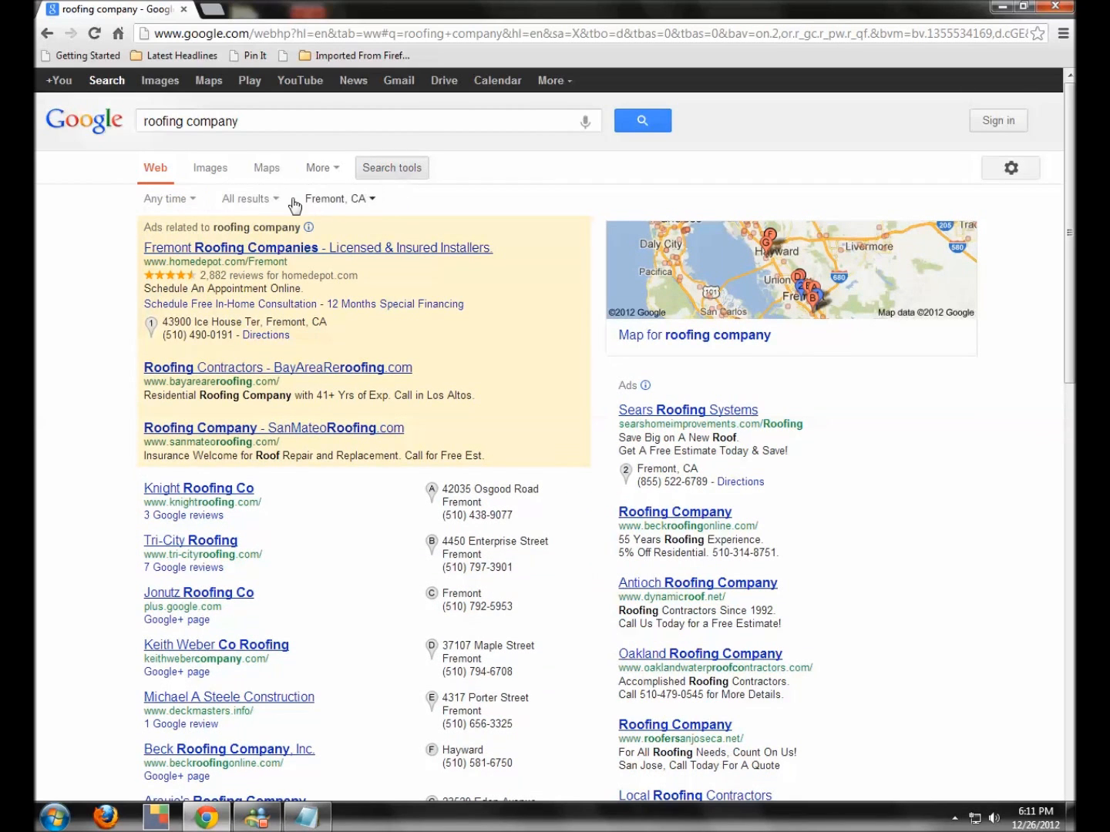
click(165, 198)
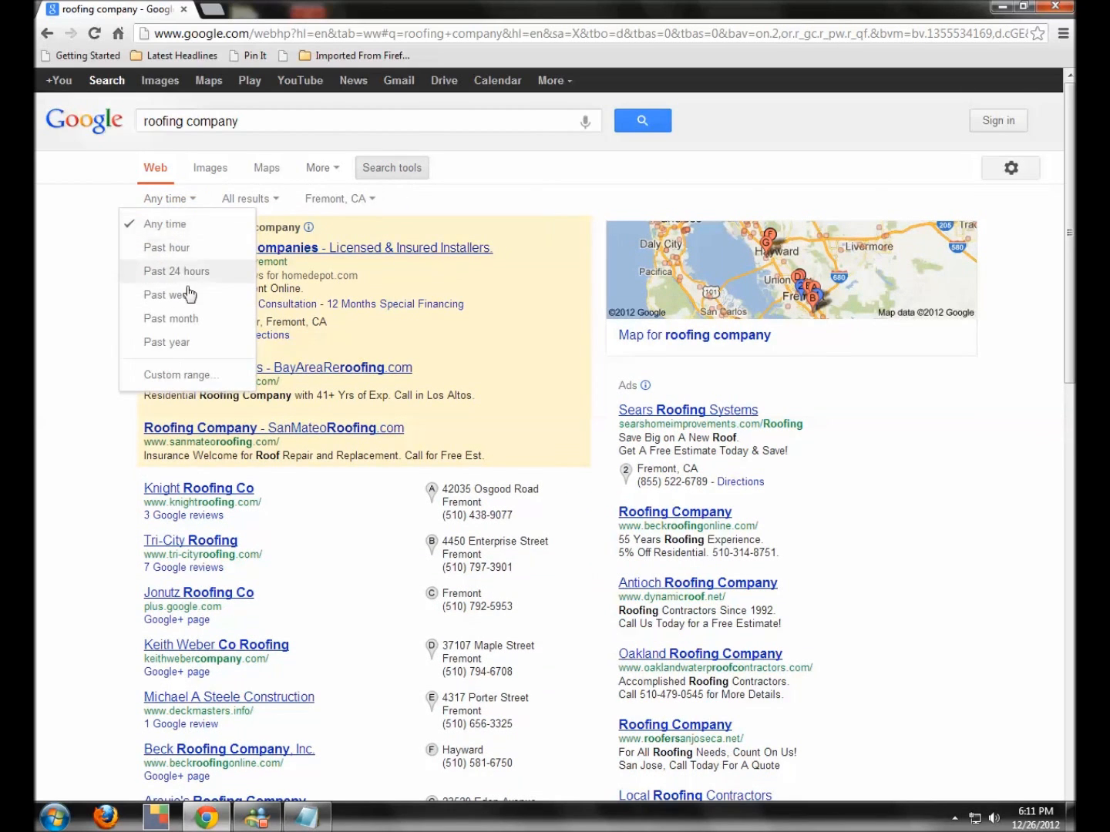
click(262, 120)
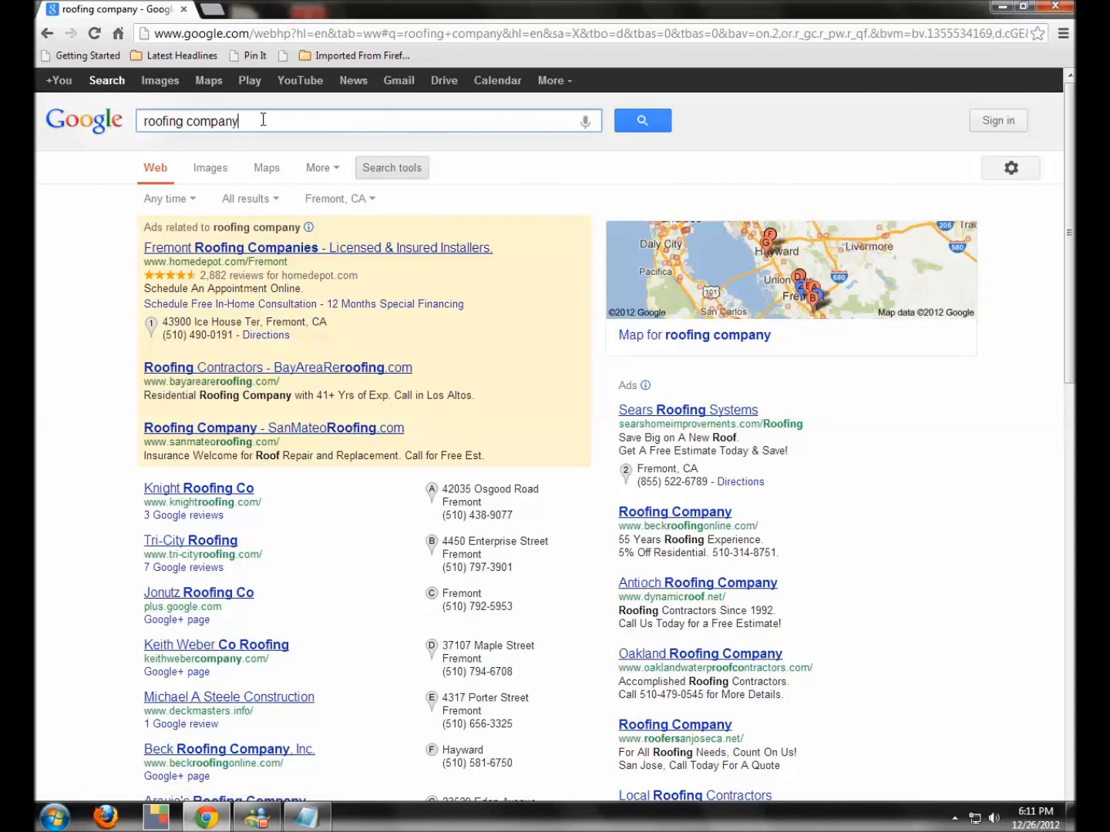
click(82, 120)
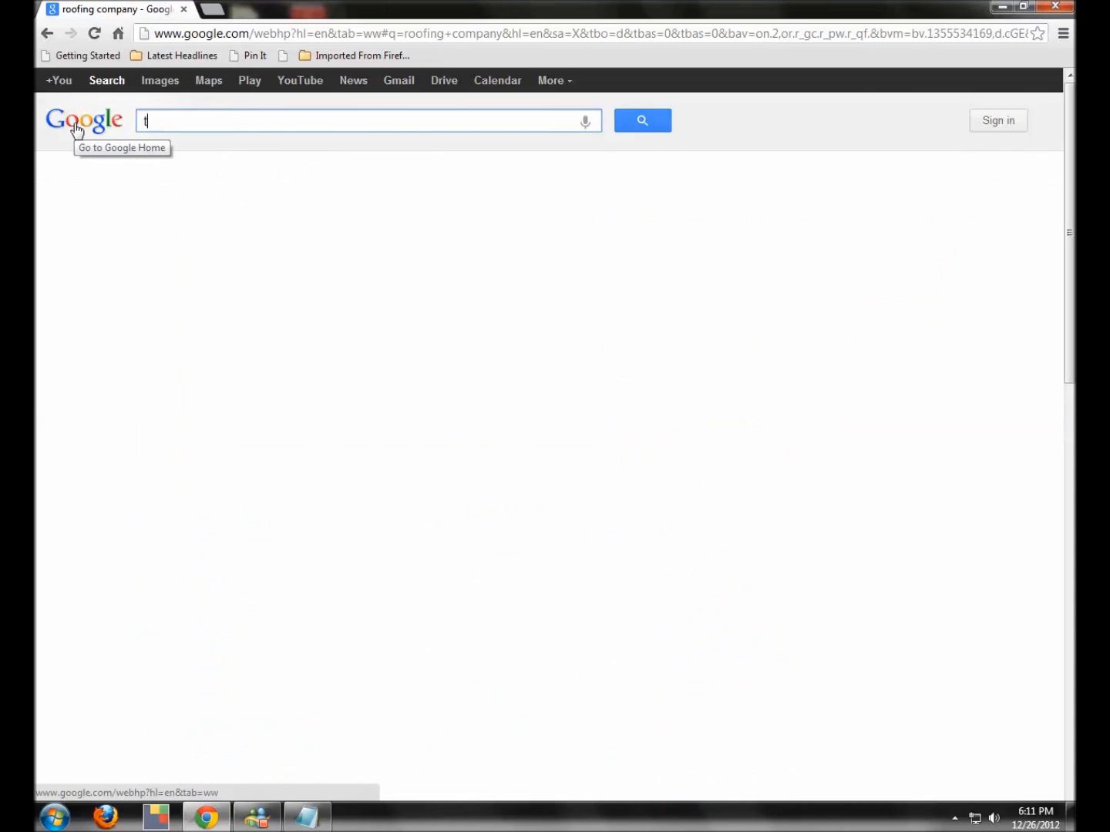
Search for 'taylor swift' and limit results to the past 24 hours.
text(taylor swift)
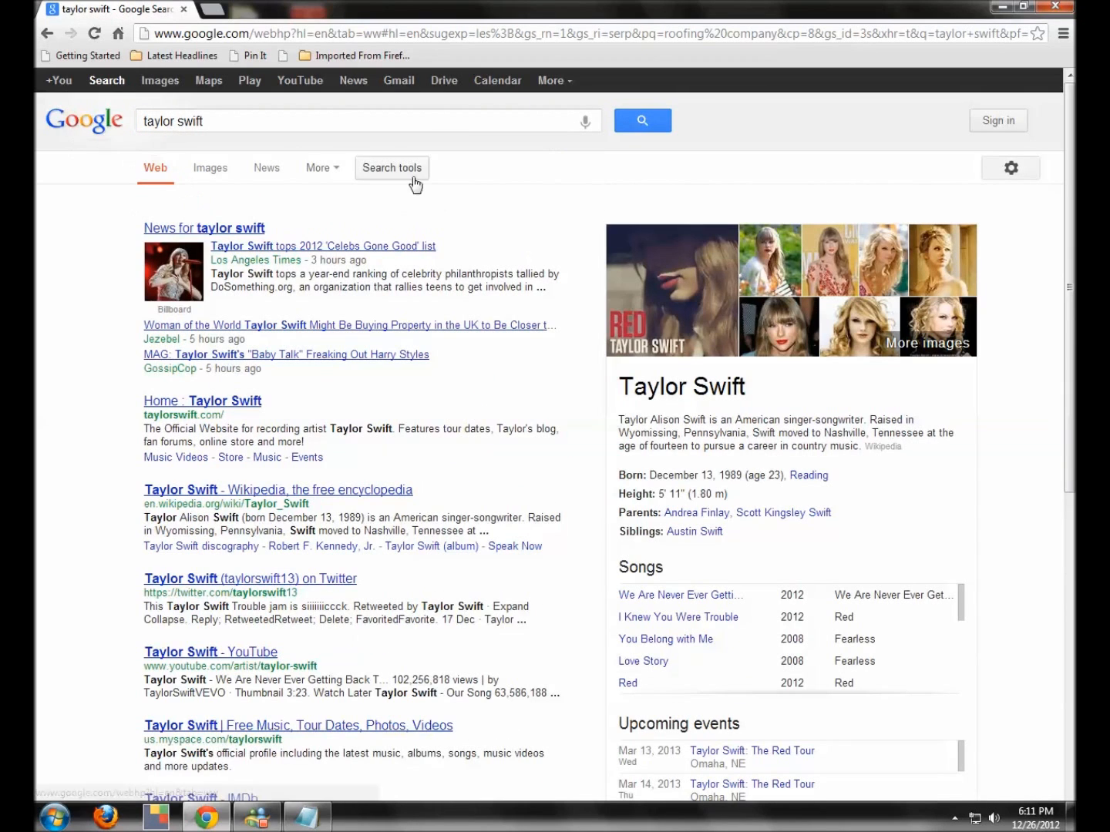
click(391, 168)
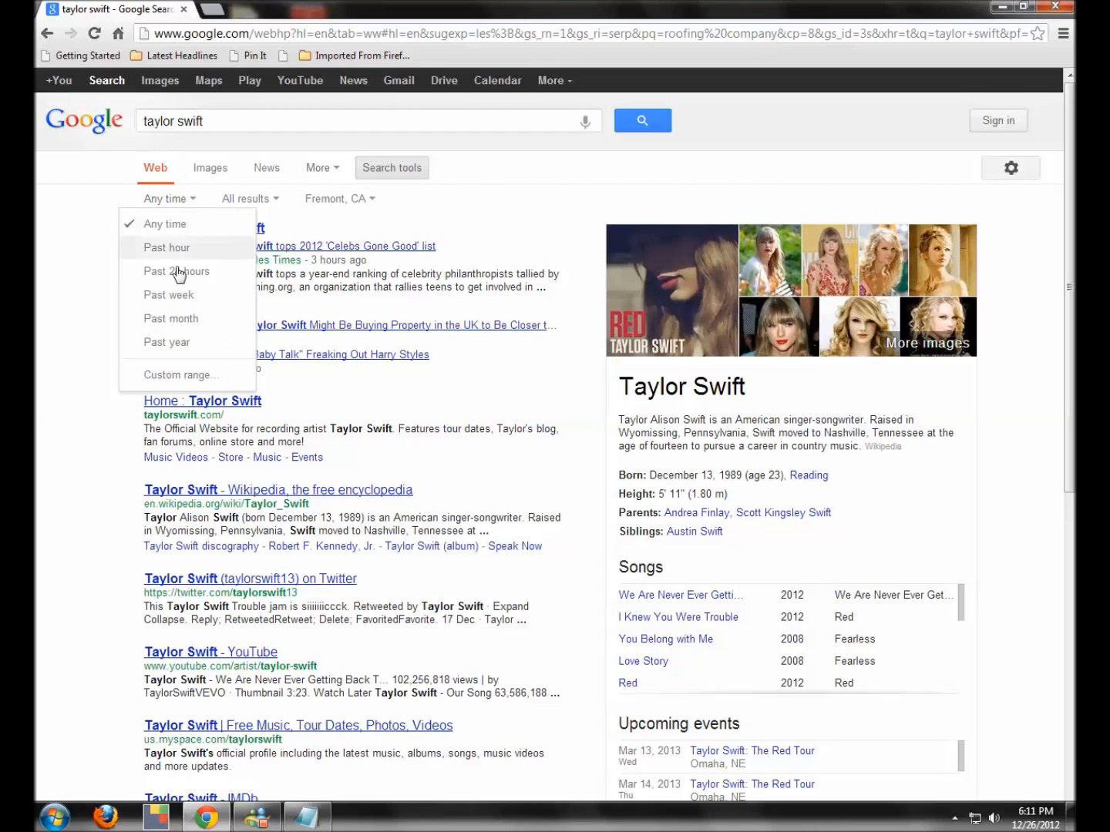
click(176, 270)
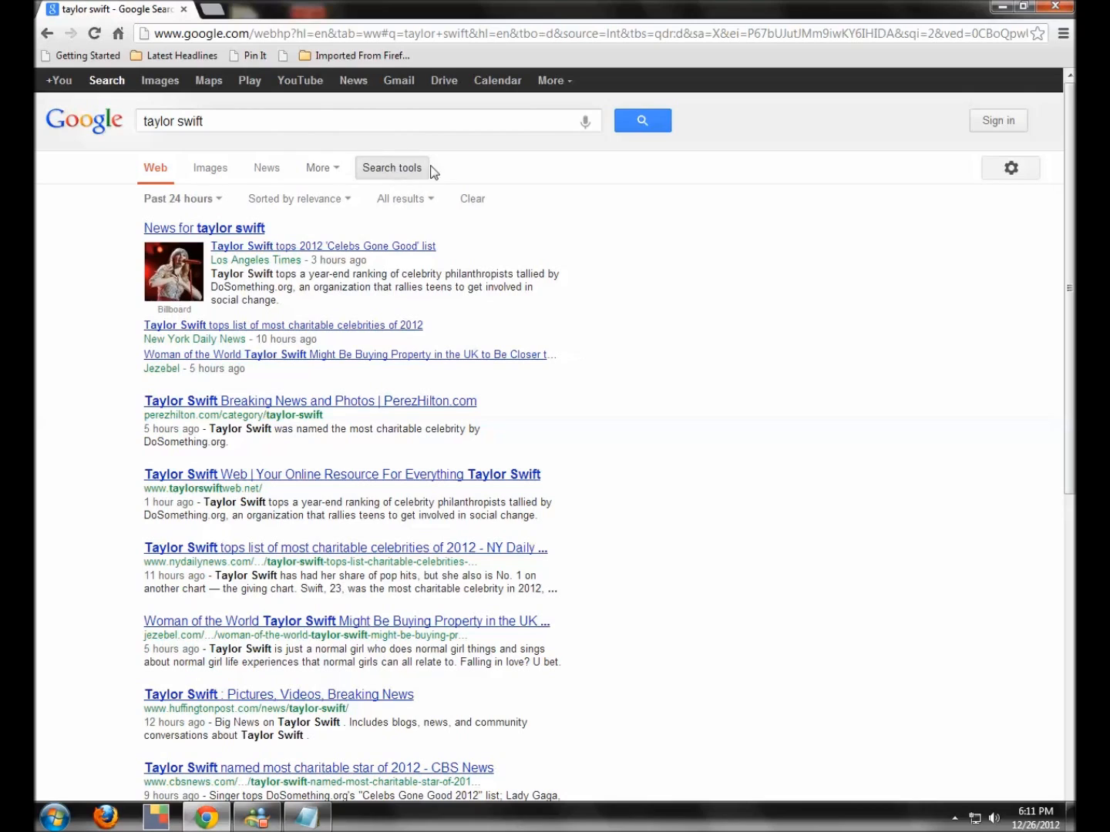
mouse_move(353, 174)
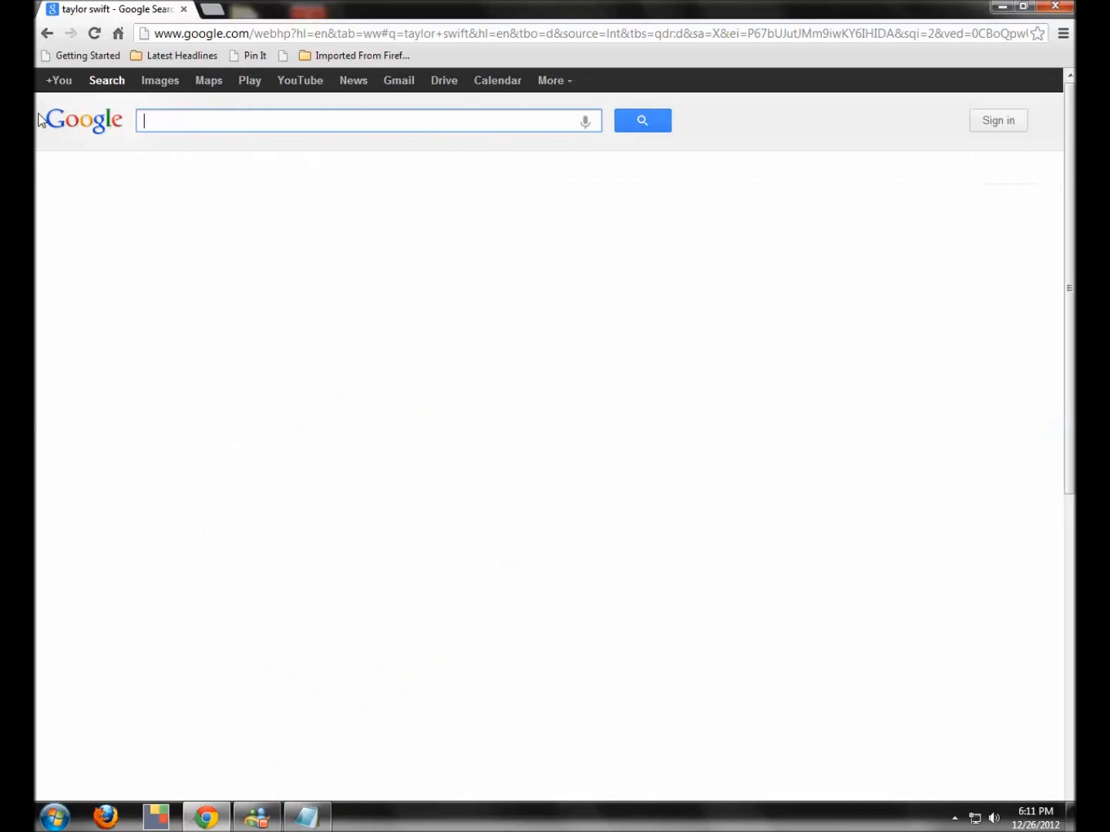
Retype 'taylor swift' and restrict the results to Blogs.
text(taylor swift)
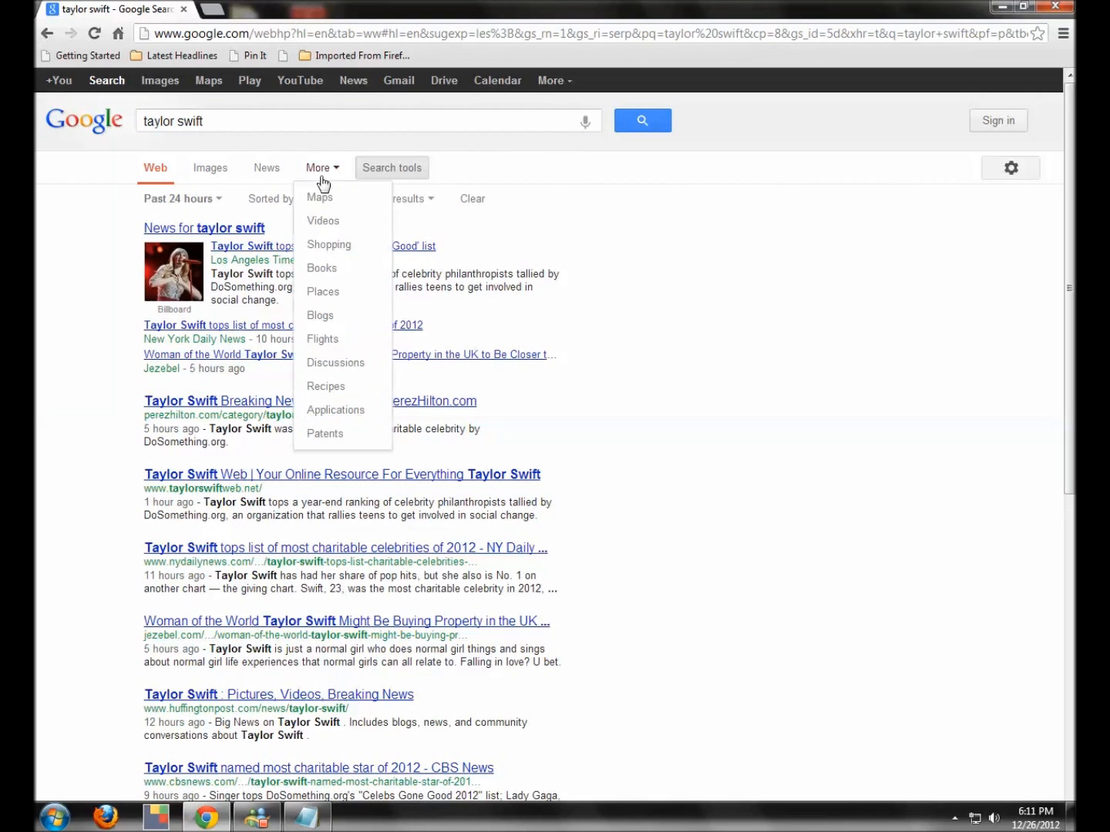
mouse_move(319, 316)
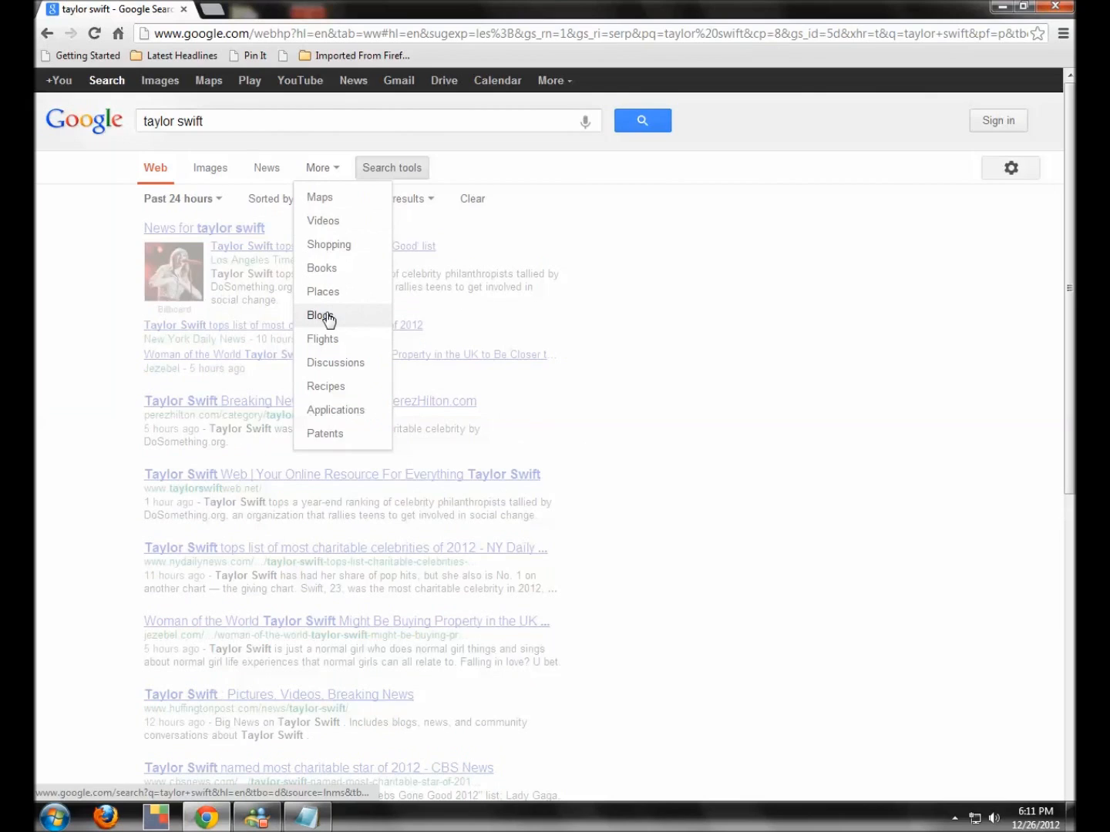
click(319, 315)
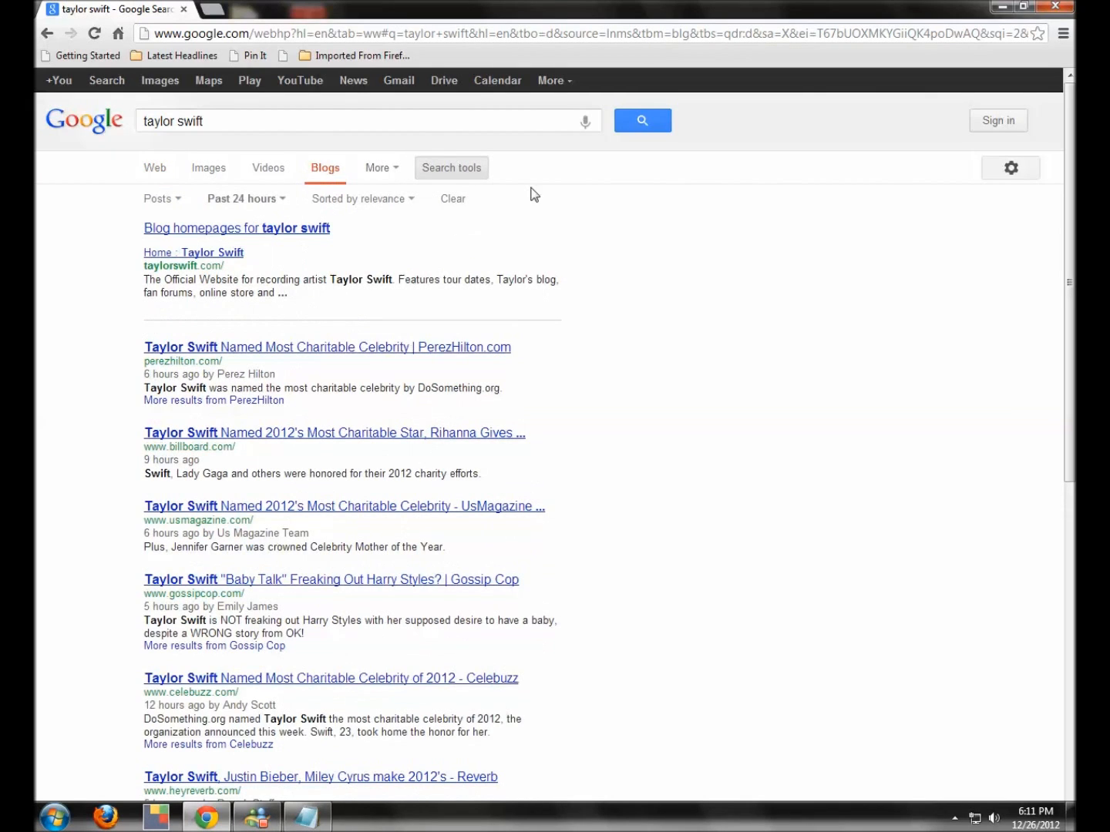
mouse_move(545, 123)
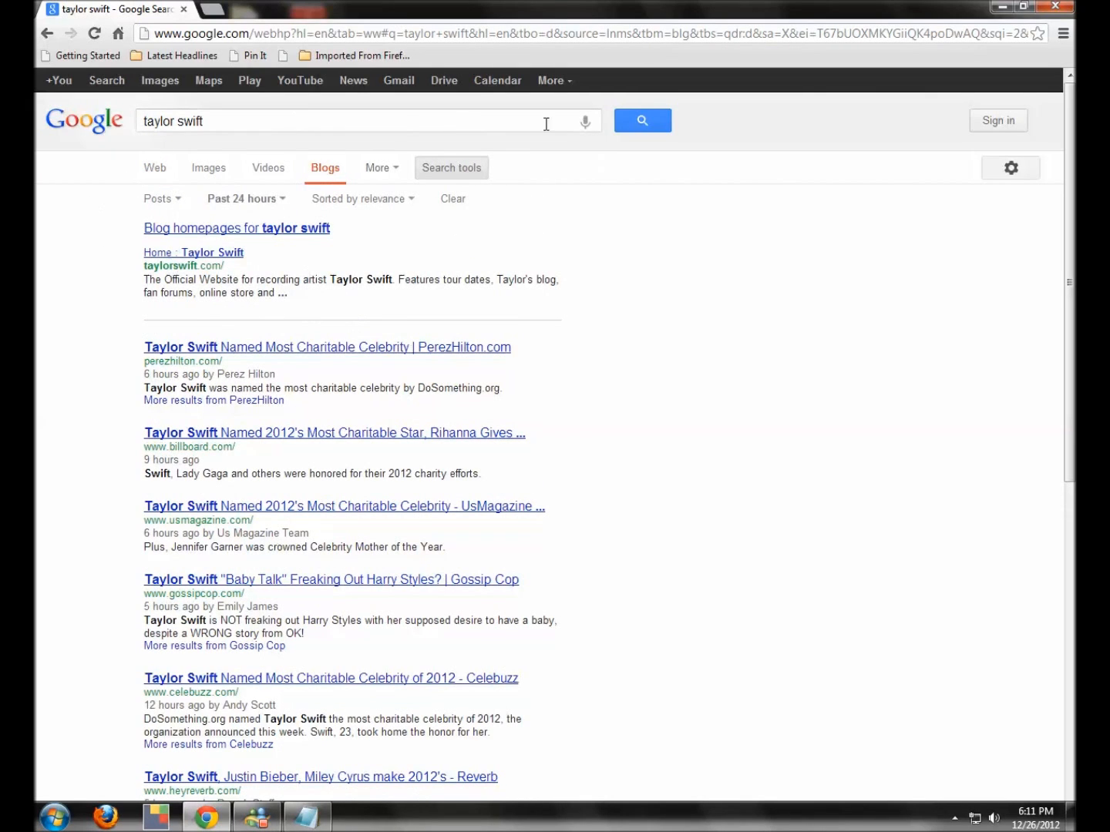
mouse_move(74, 236)
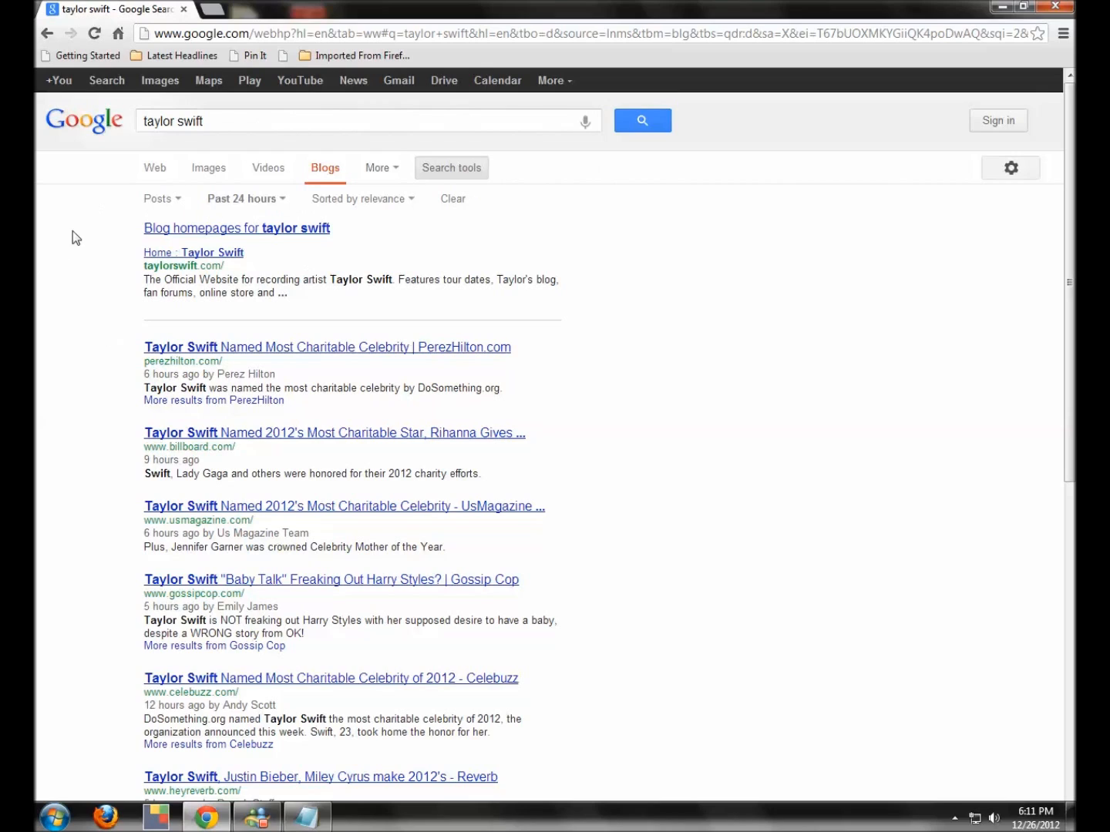
mouse_move(135, 131)
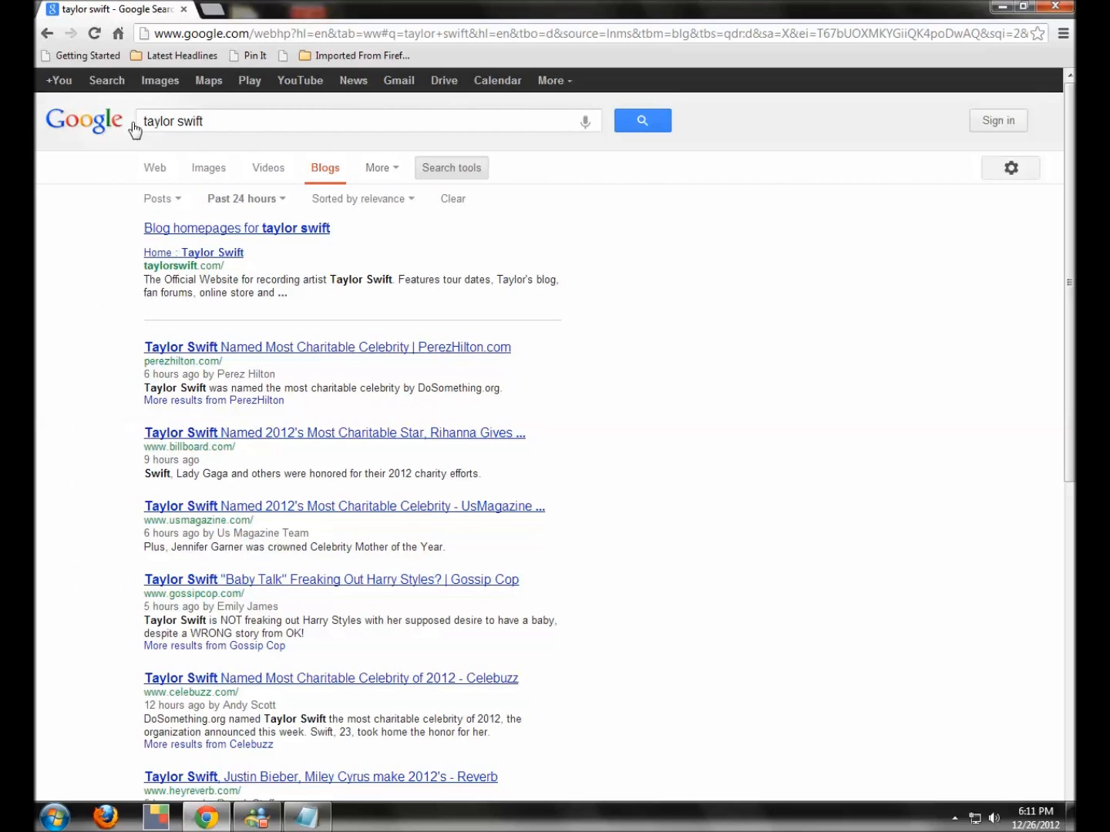